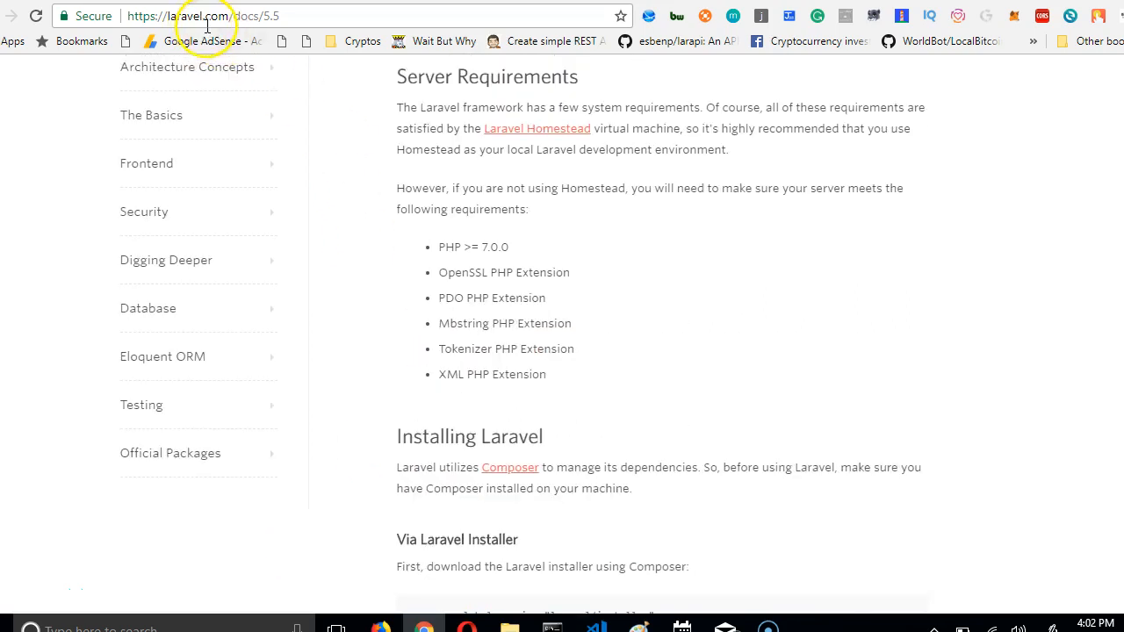
# - Switch the Laravel docs from version 5.5 to 5.6 using the header version selector
pyautogui.scroll(-3)
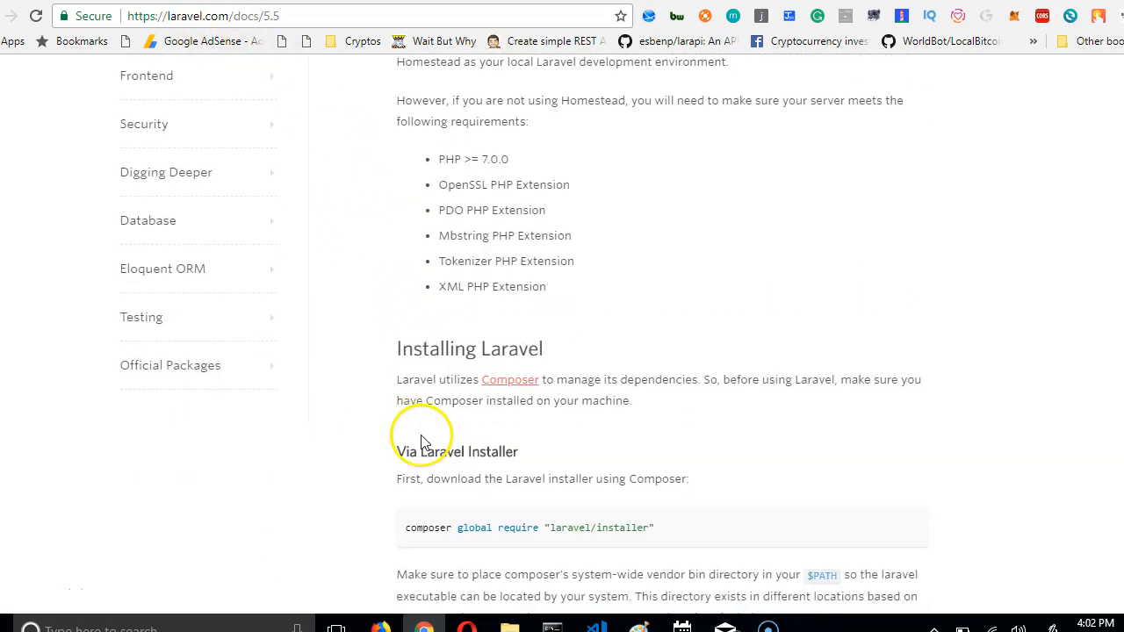
pyautogui.scroll(3)
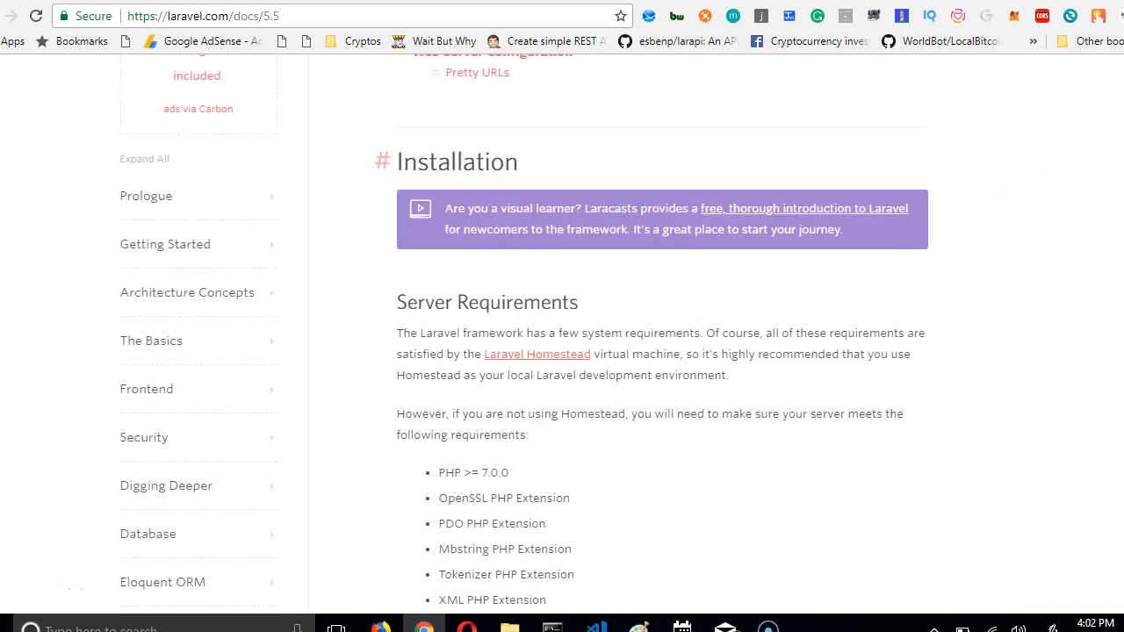
pyautogui.scroll(3)
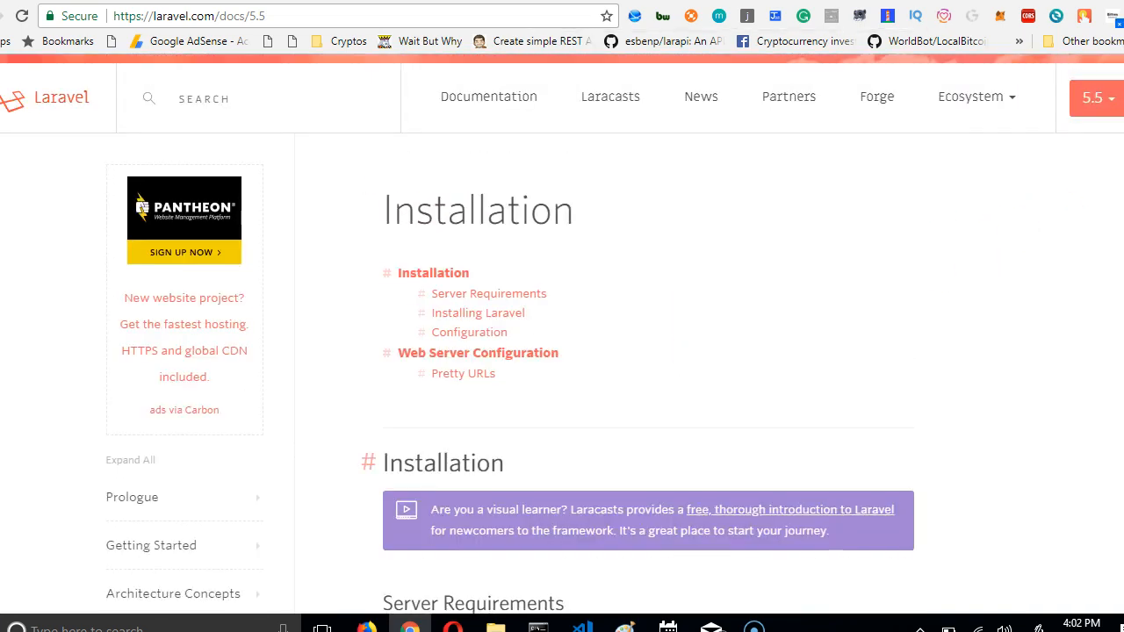
pyautogui.click(1089, 98)
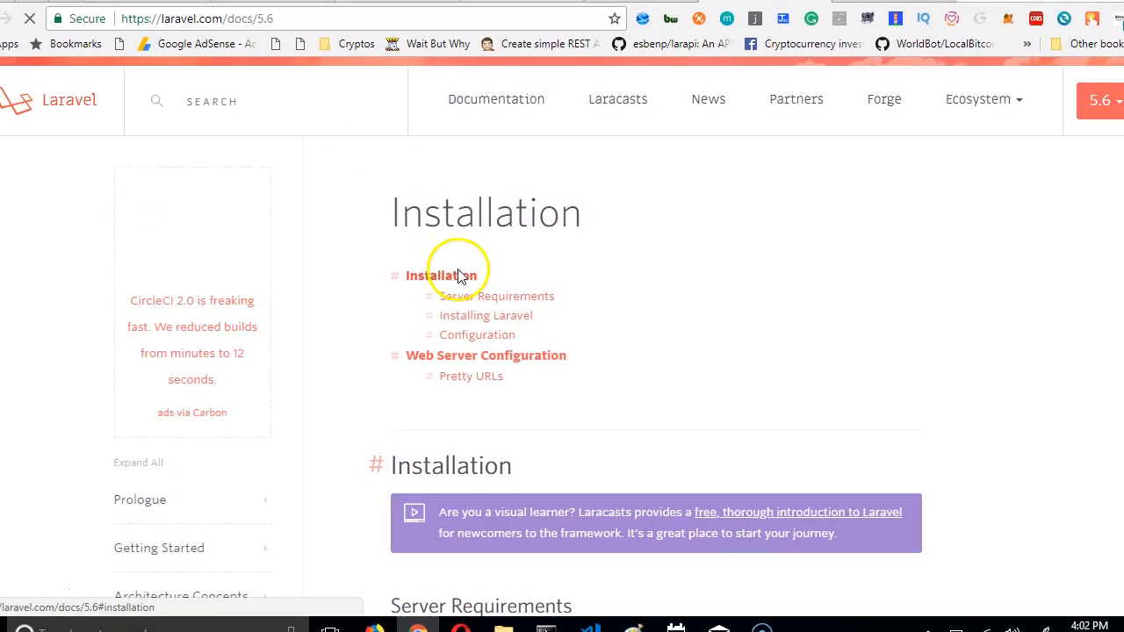
# - Reach the Installing Laravel section and follow its Composer link to getcomposer.org
pyautogui.scroll(-3)
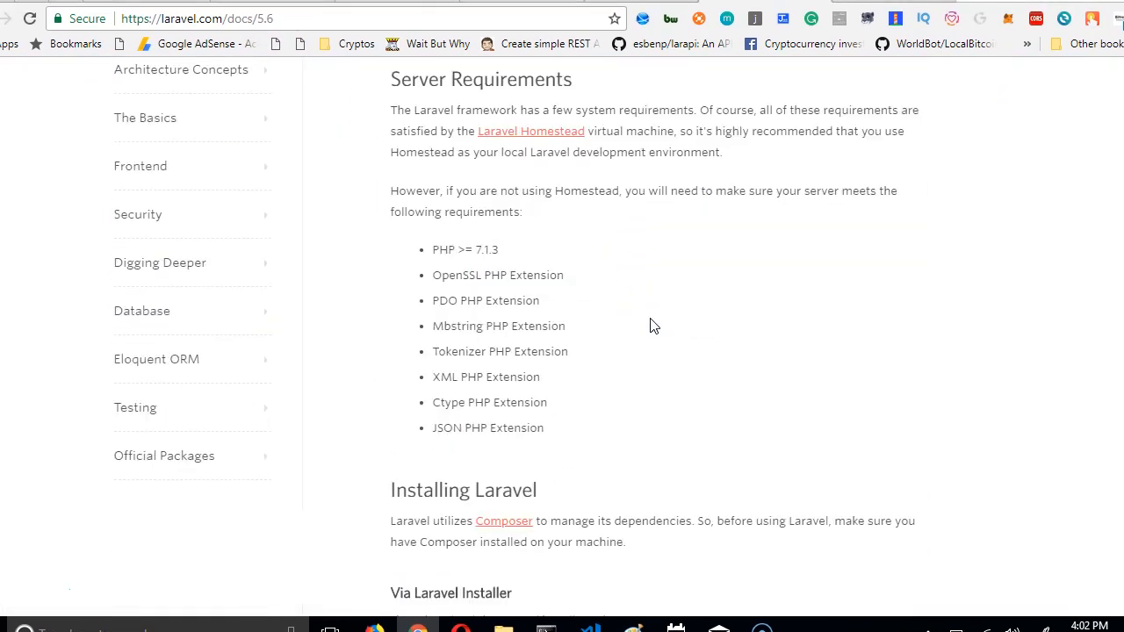
pyautogui.click(641, 341)
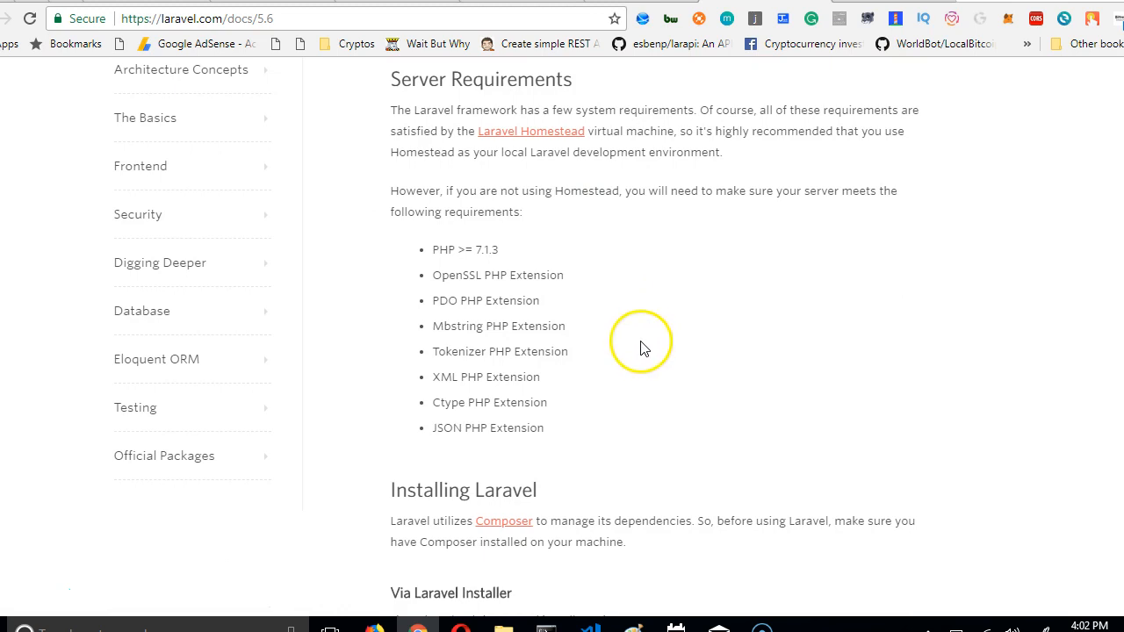
pyautogui.scroll(-3)
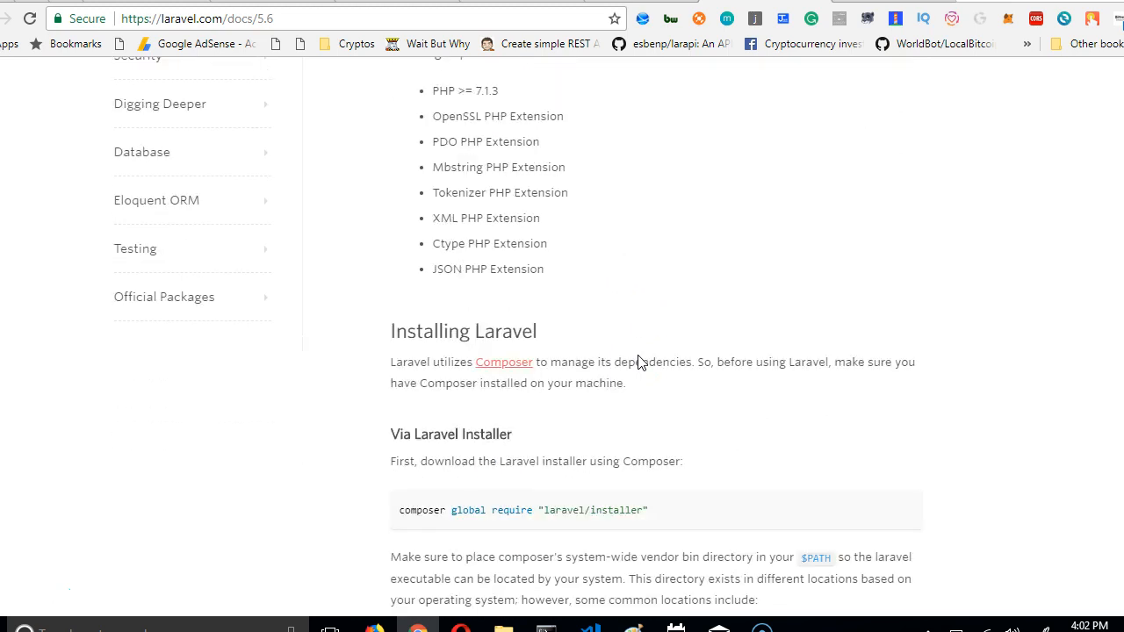
pyautogui.scroll(-3)
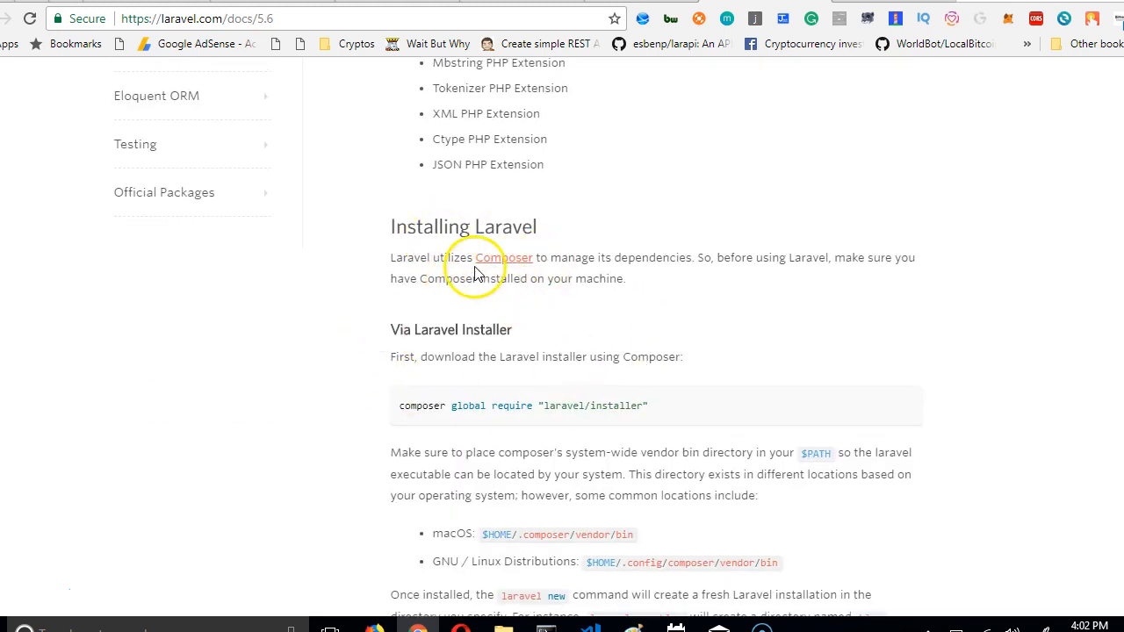
pyautogui.moveTo(513, 264)
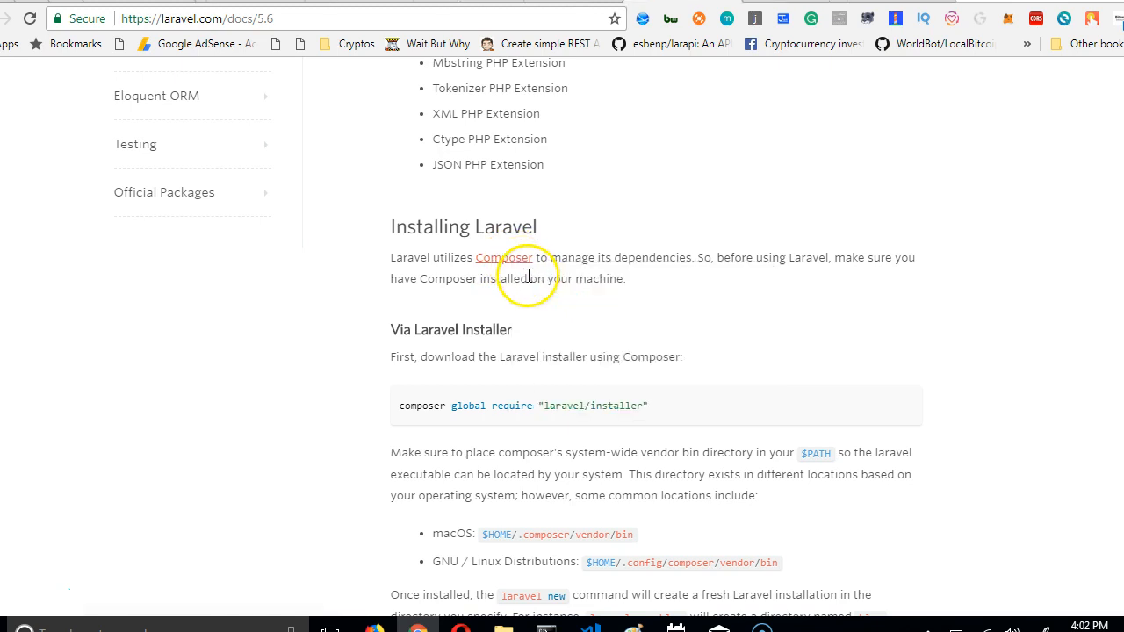
pyautogui.click(513, 257)
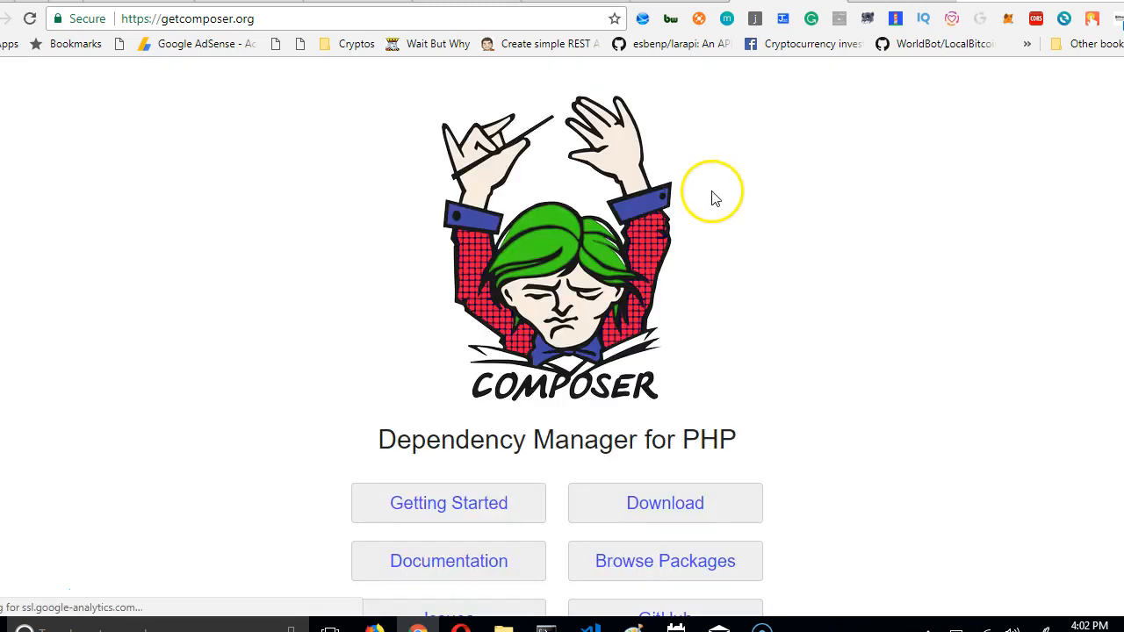
# - Go to the Download Composer page with the Windows installer instructions
pyautogui.scroll(-3)
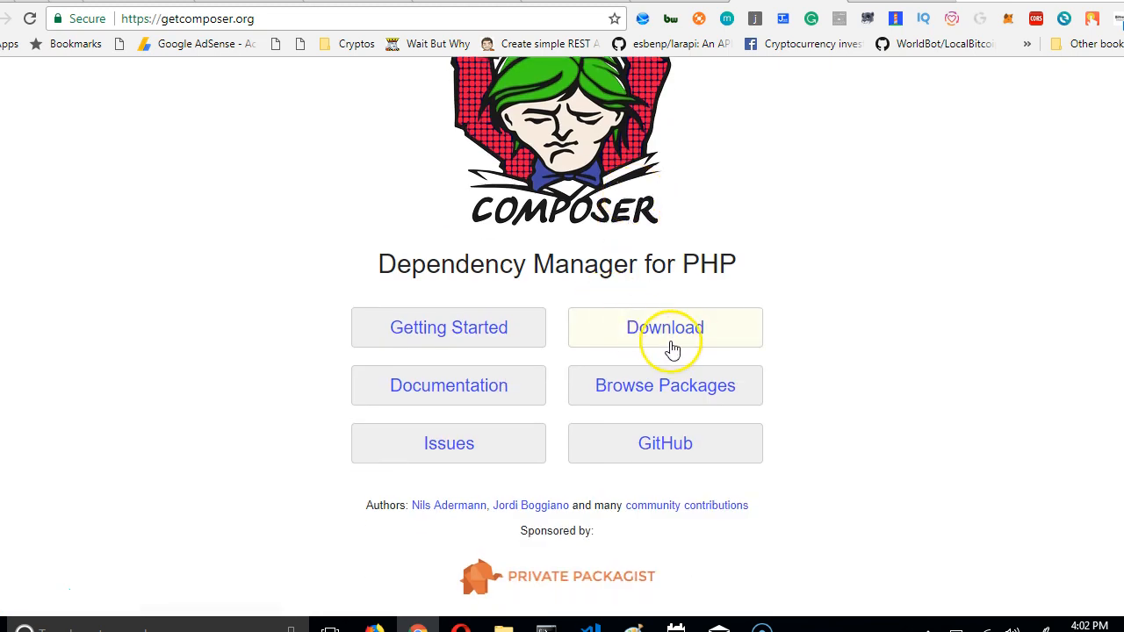
pyautogui.click(664, 328)
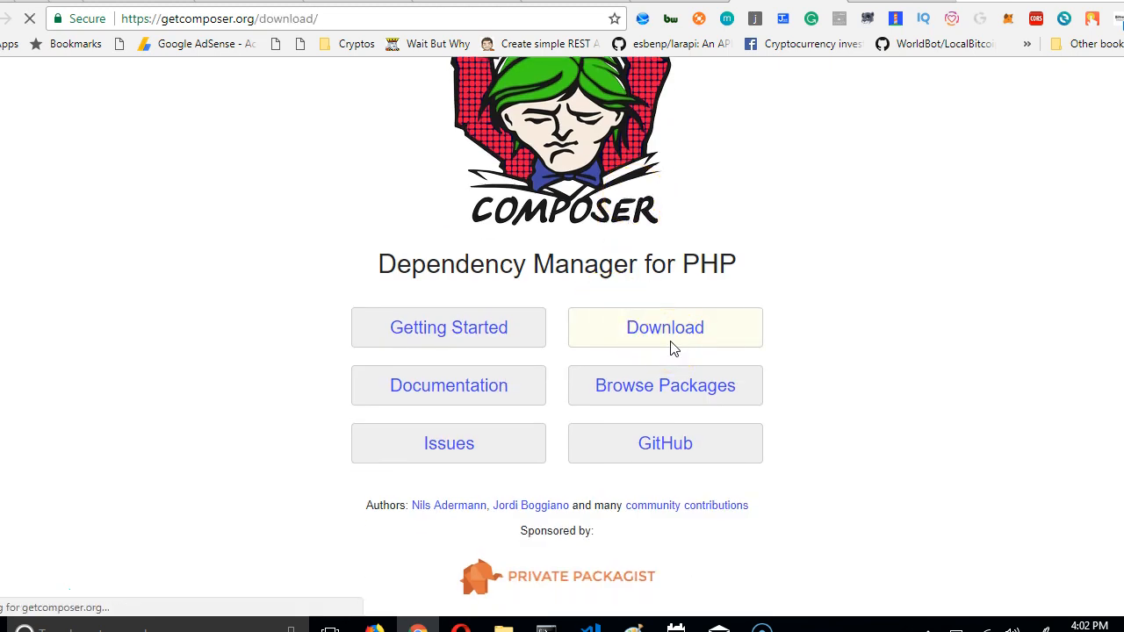
pyautogui.click(664, 329)
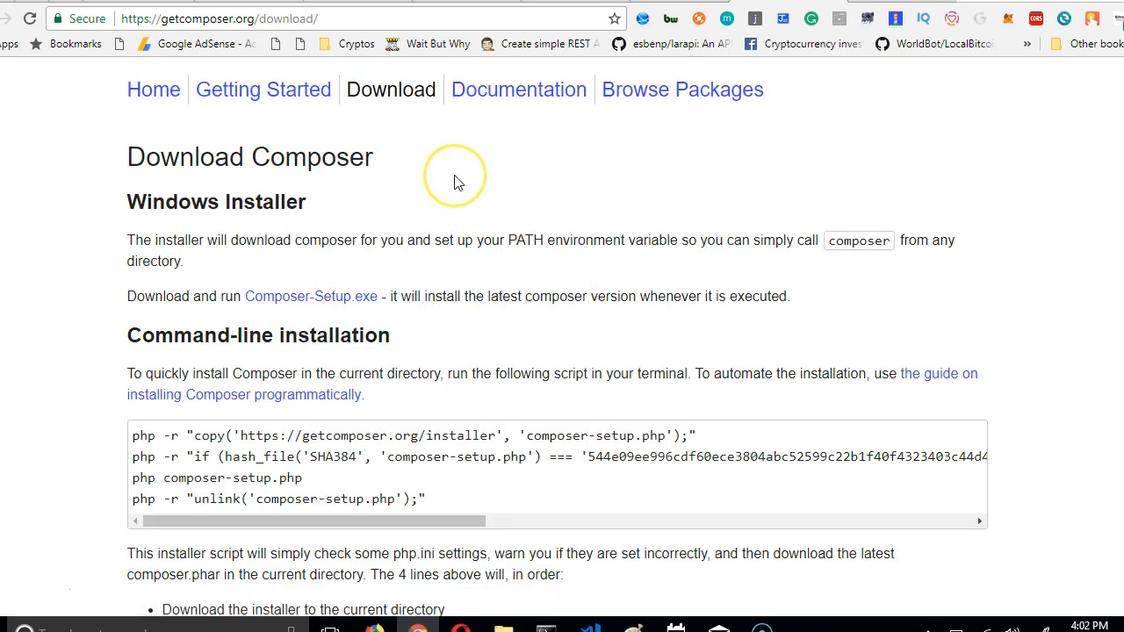
pyautogui.moveTo(302, 246)
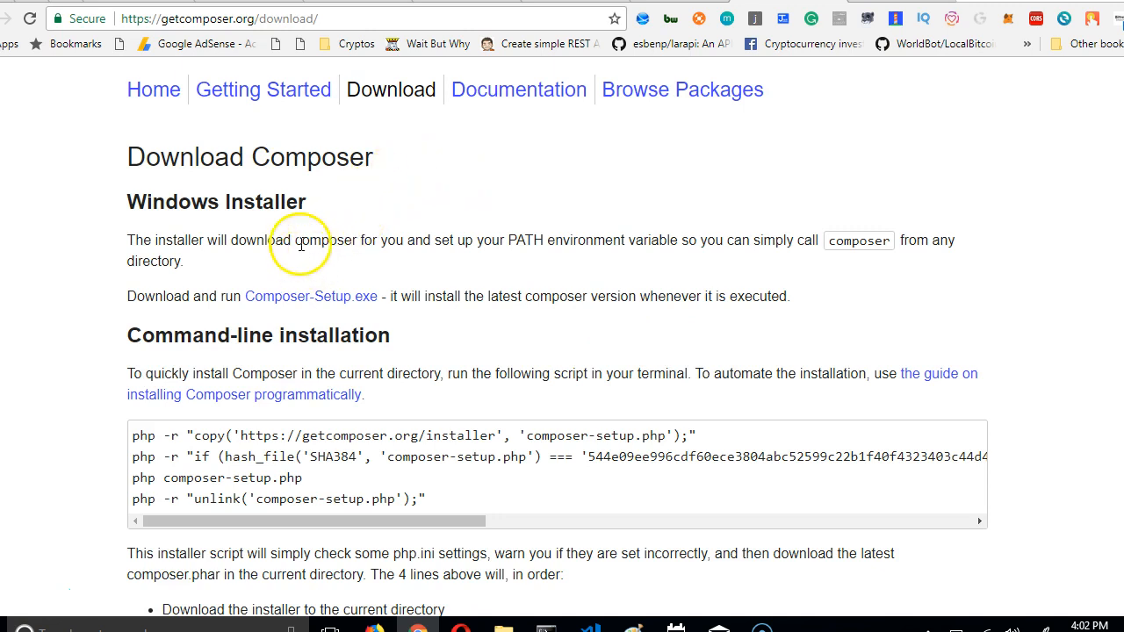
pyautogui.moveTo(320, 306)
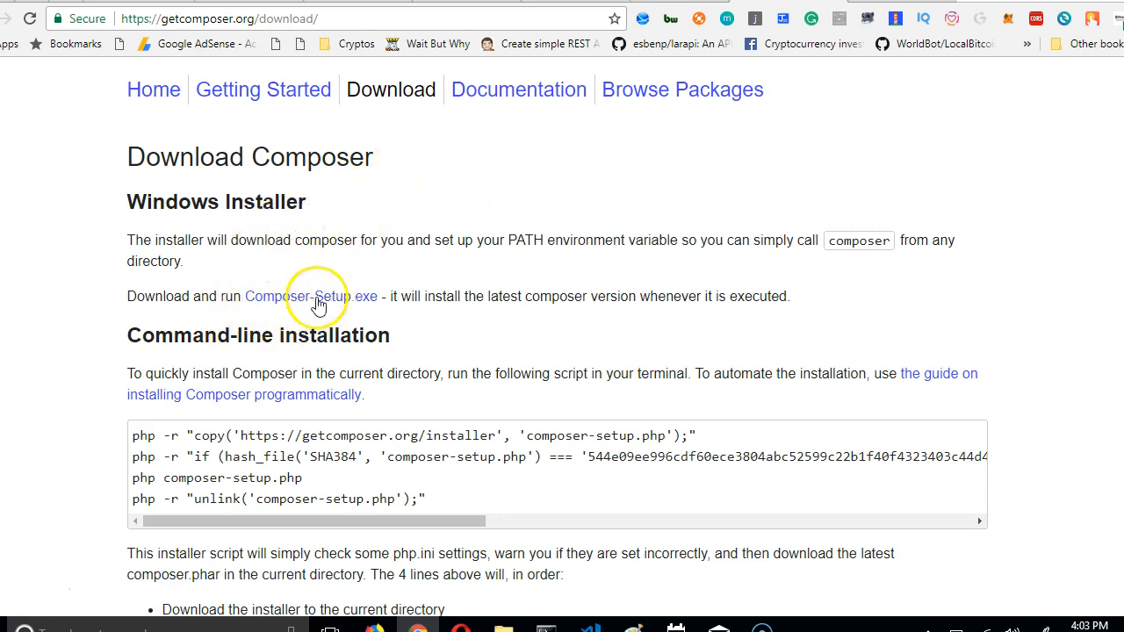
pyautogui.moveTo(91, 598)
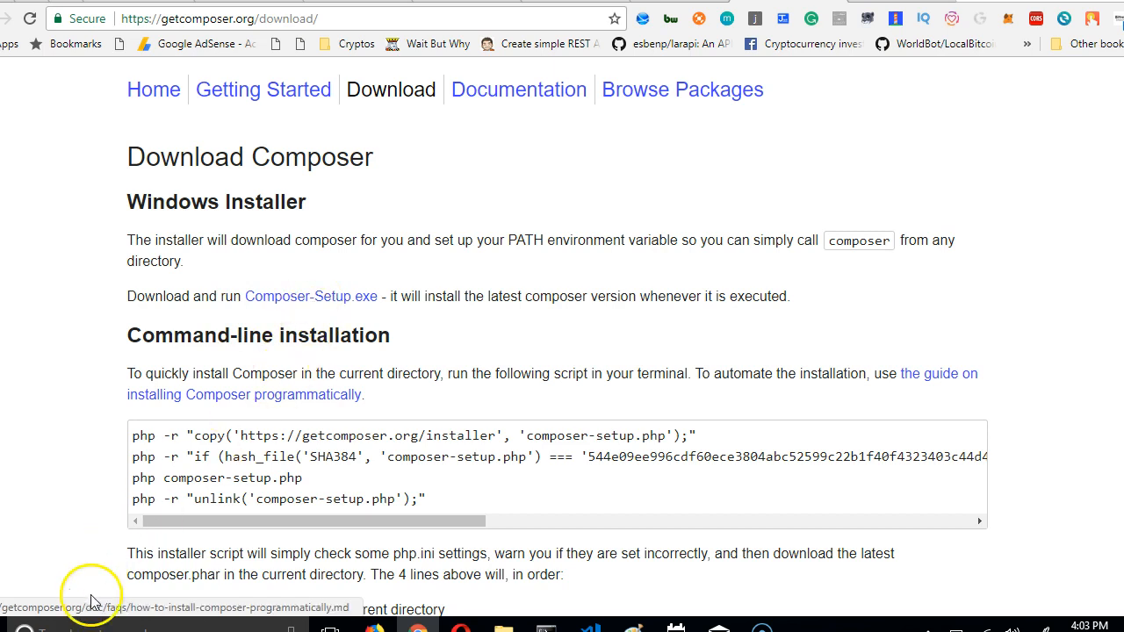
pyautogui.moveTo(186, 367)
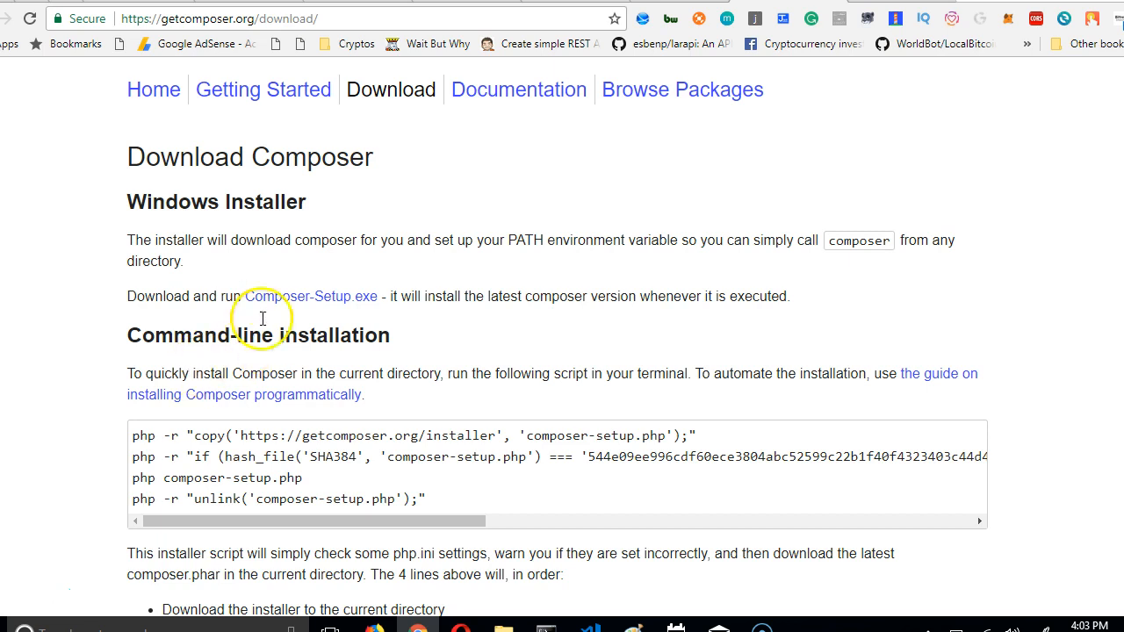
pyautogui.moveTo(332, 295)
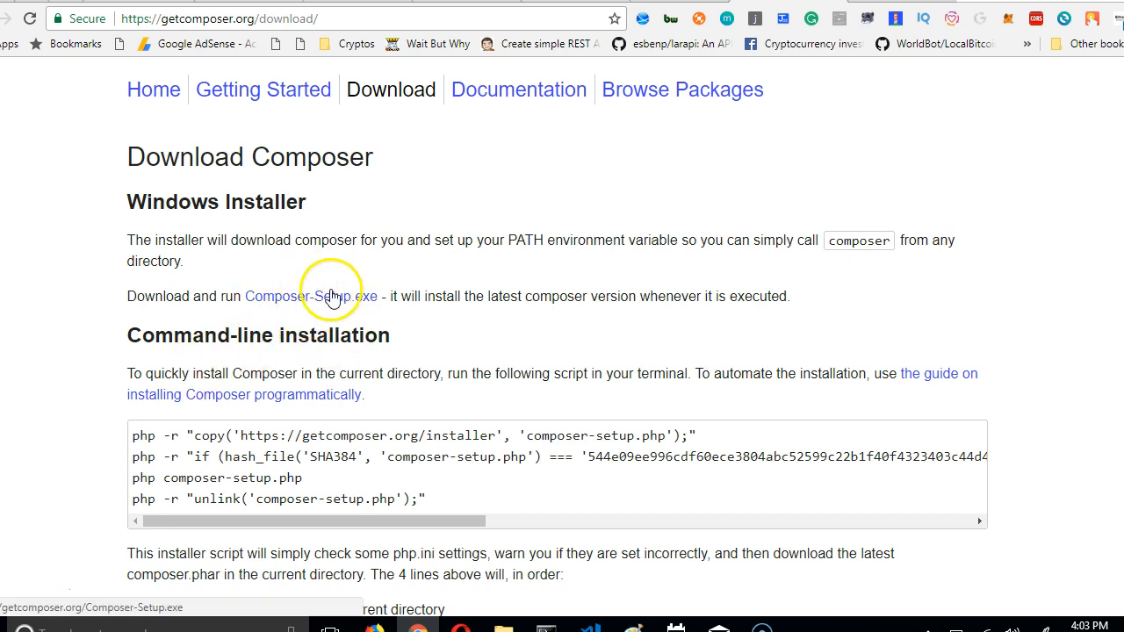
# - Scroll through the installer options and version list, returning to the Windows Installer section
pyautogui.scroll(-3)
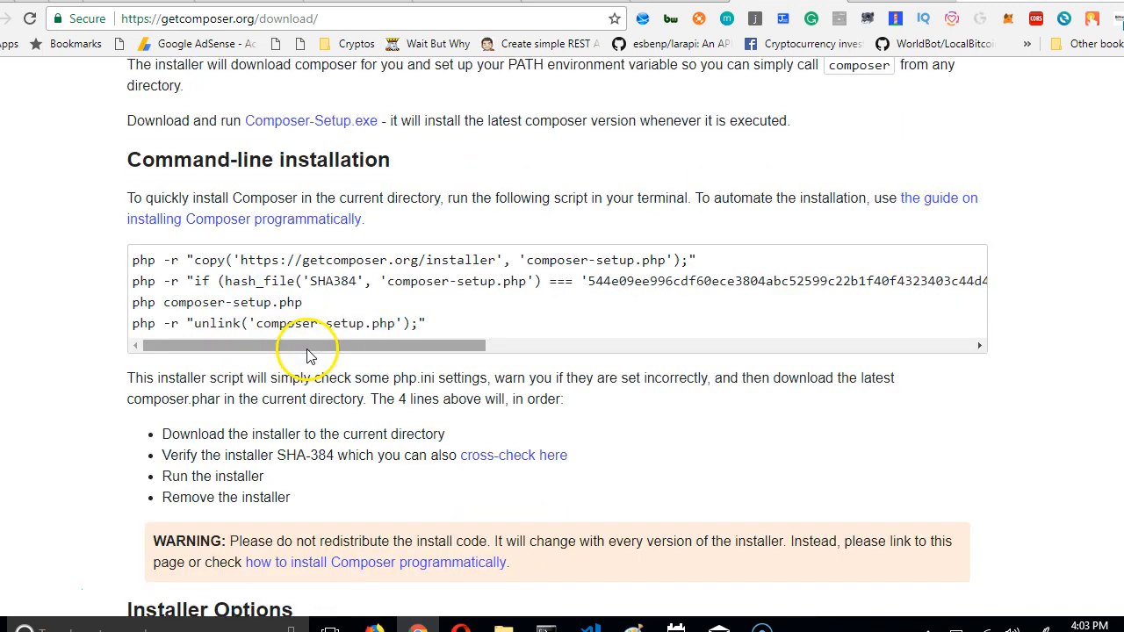
pyautogui.scroll(-3)
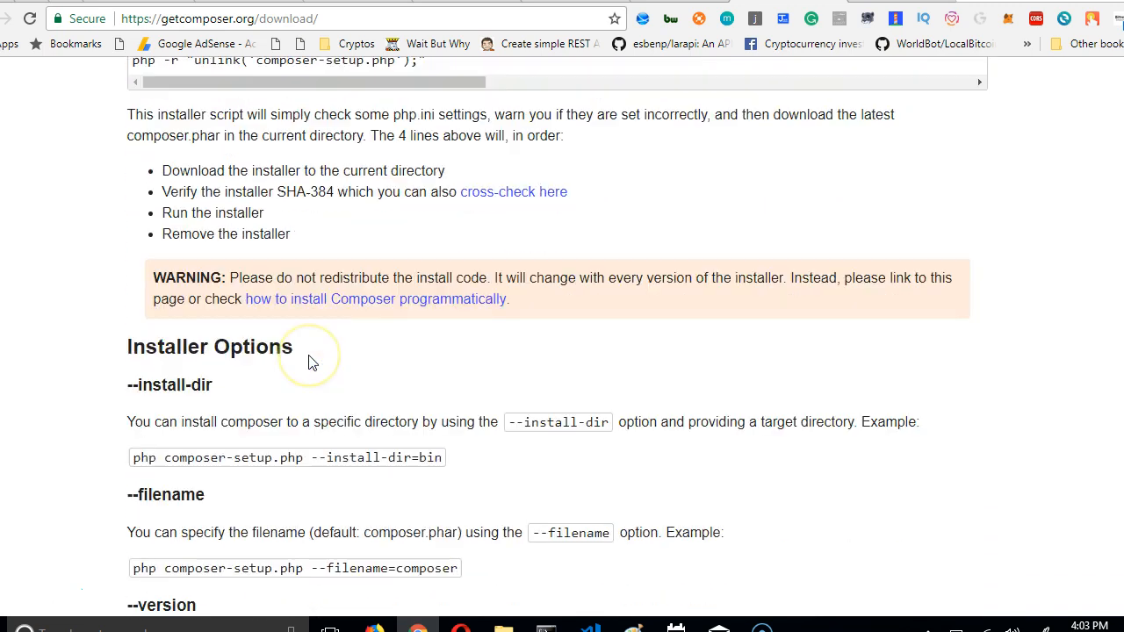
pyautogui.scroll(-3)
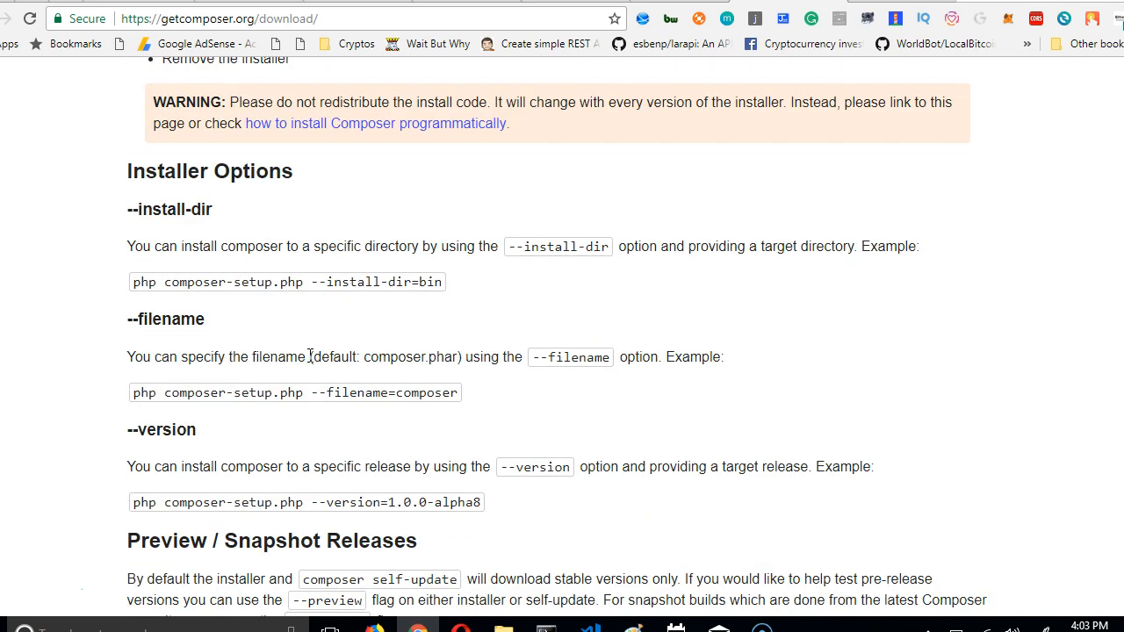
pyautogui.scroll(3)
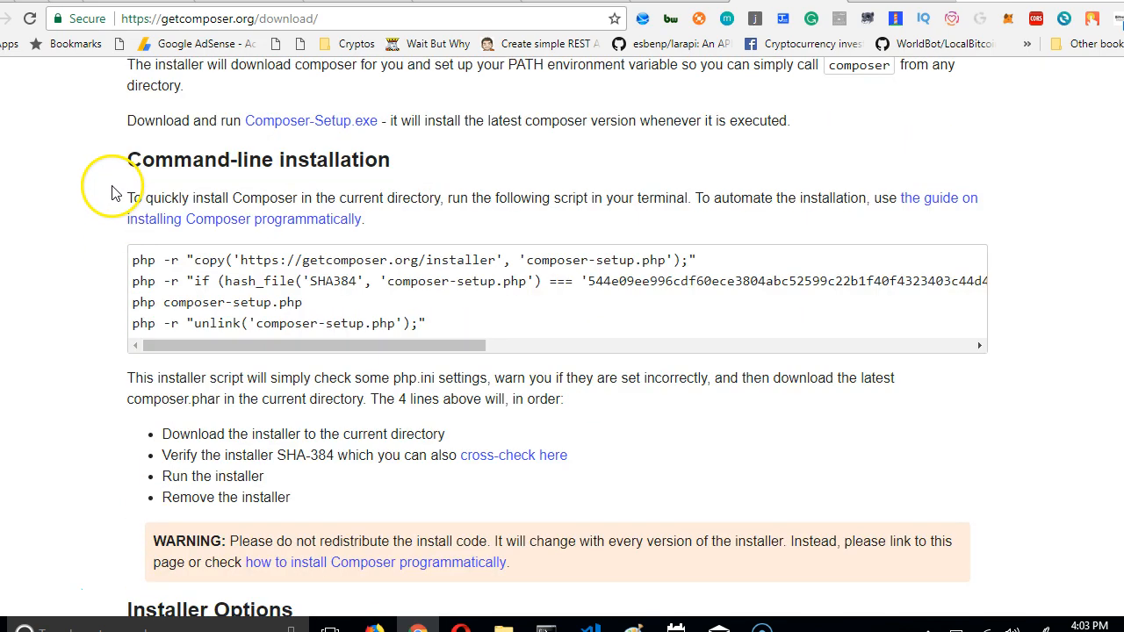
pyautogui.scroll(-3)
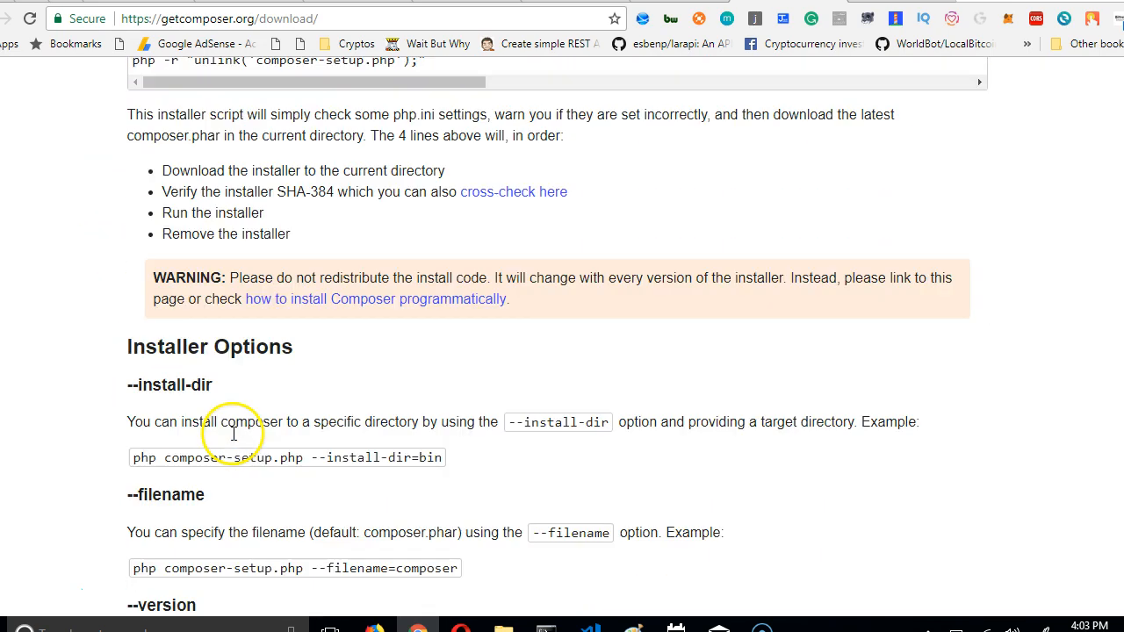
pyautogui.scroll(-3)
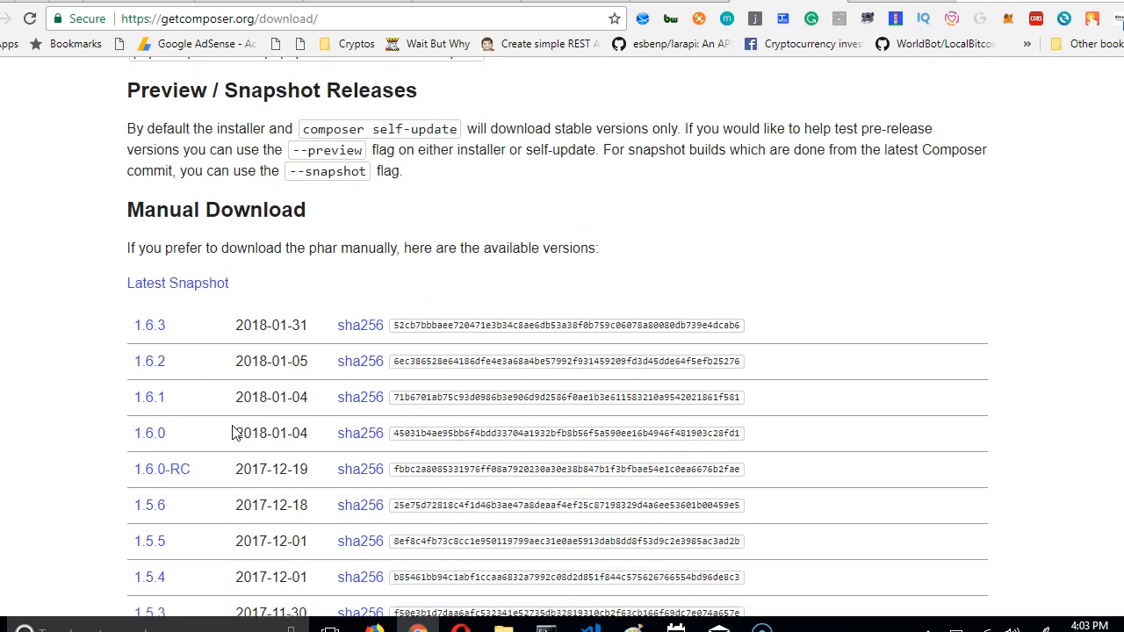
pyautogui.scroll(3)
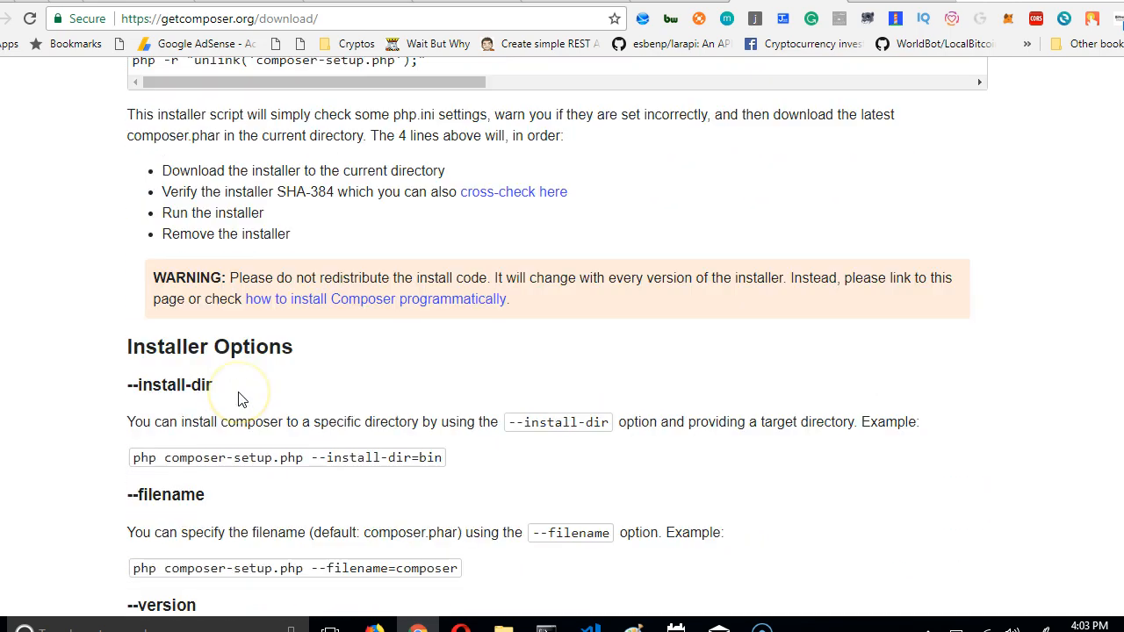
pyautogui.scroll(3)
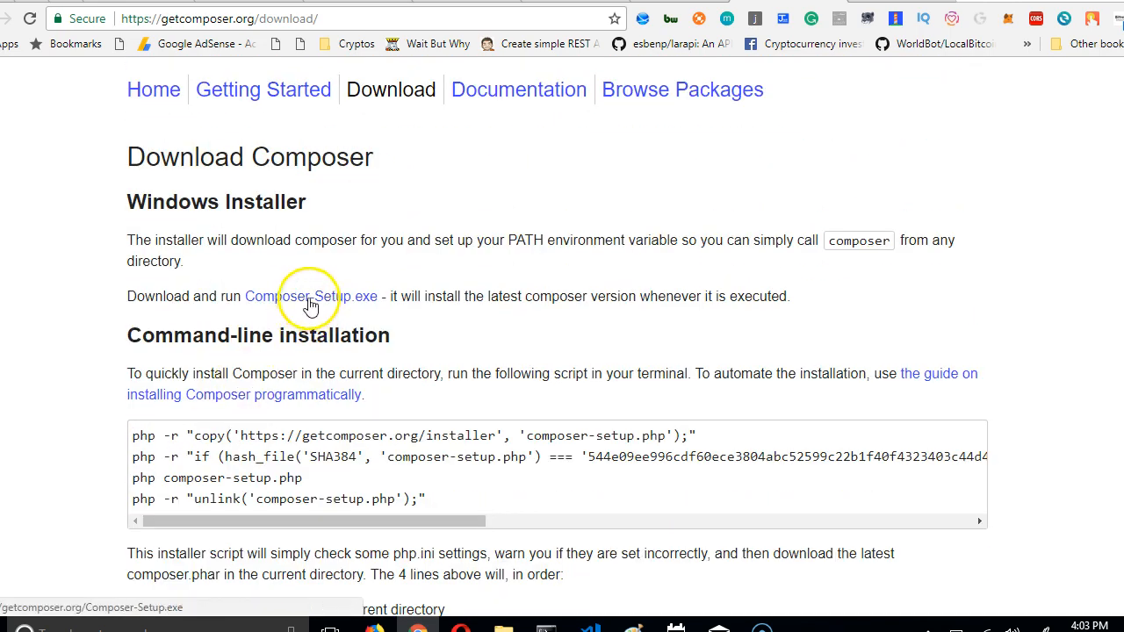
pyautogui.moveTo(854, 85)
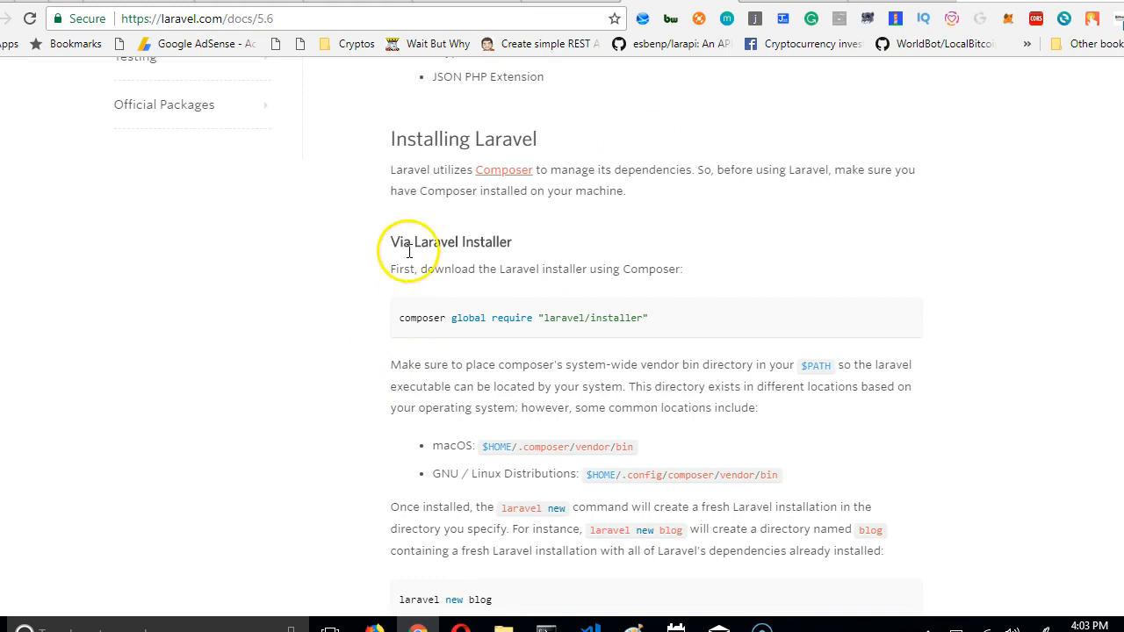
pyautogui.moveTo(400, 324)
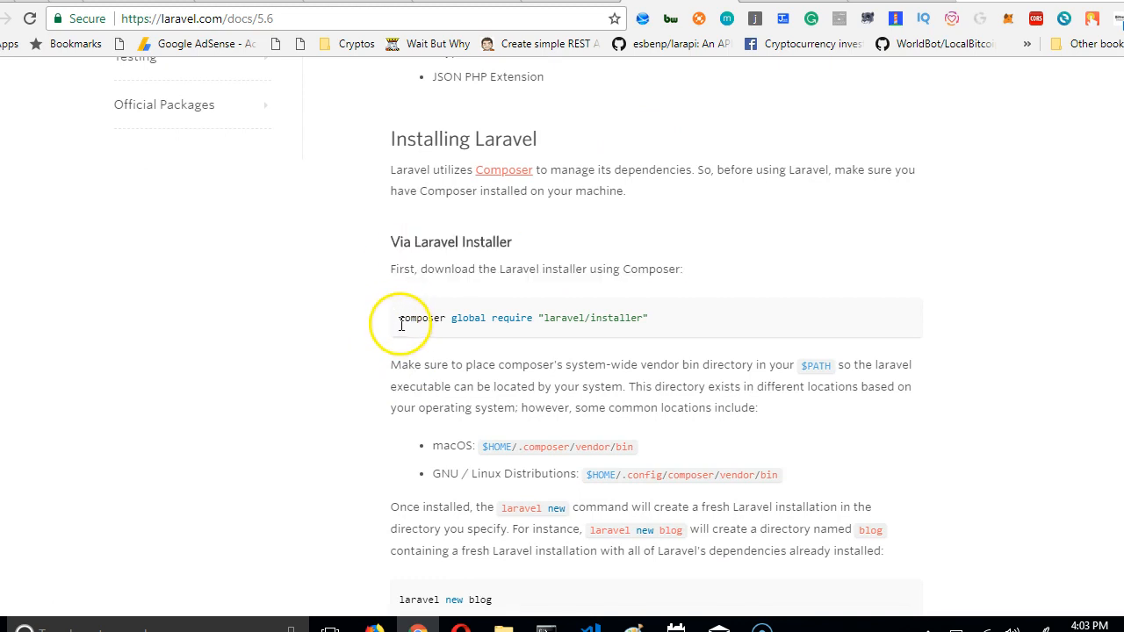
# - Read the Laravel Installer instructions, selecting the global require line and vendor bin paragraph, then reach Via Composer Create-Project
pyautogui.tripleClick(523, 318)
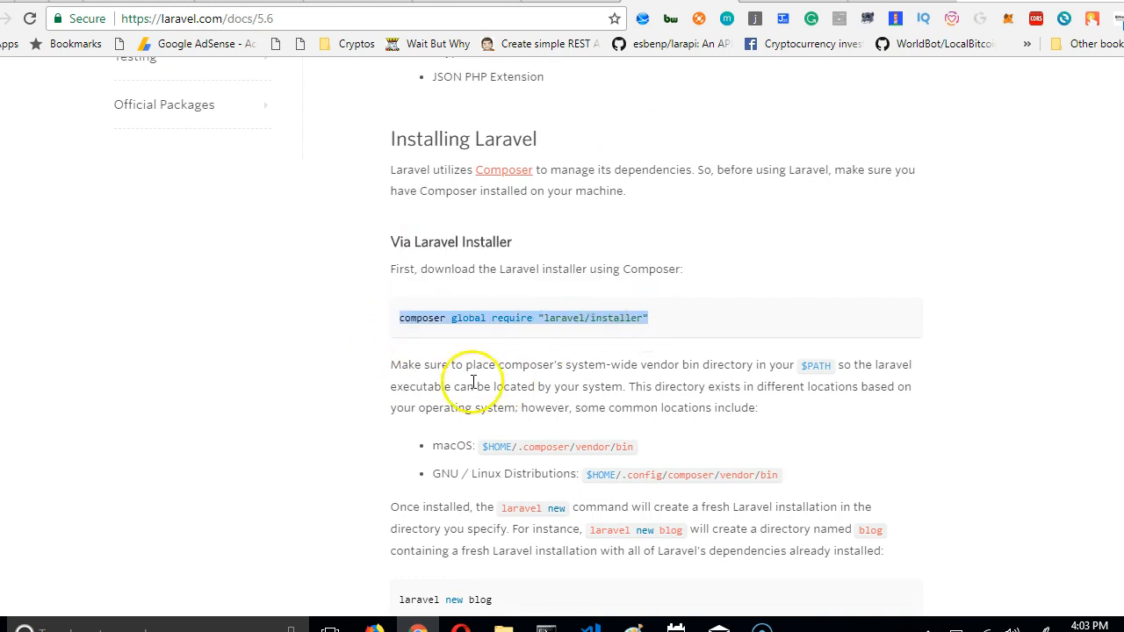
pyautogui.scroll(-3)
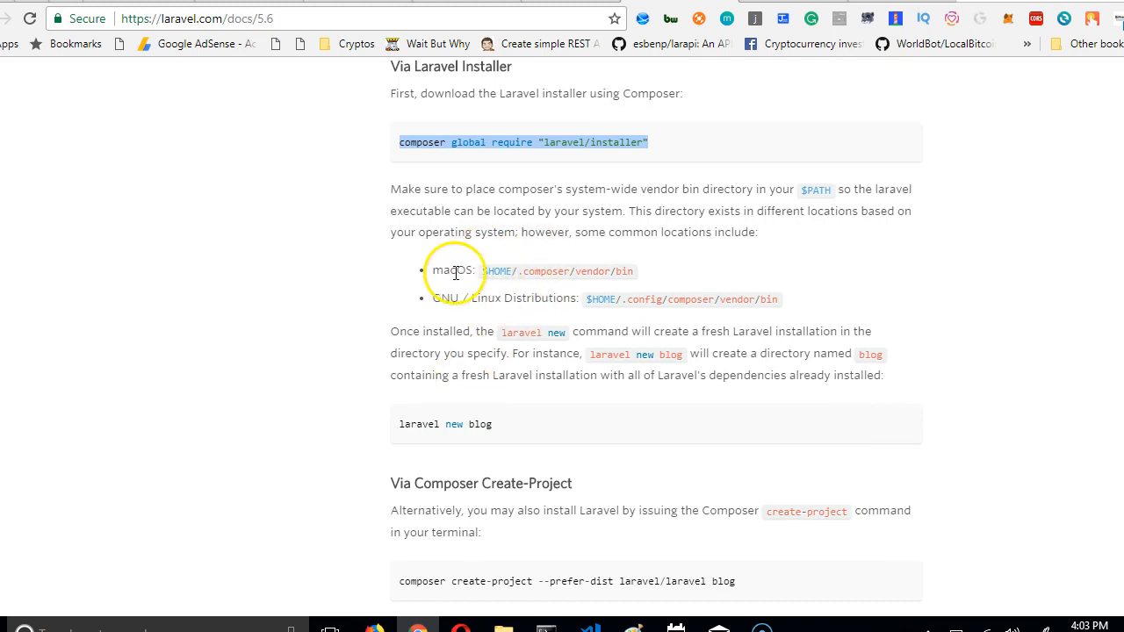
pyautogui.moveTo(464, 295)
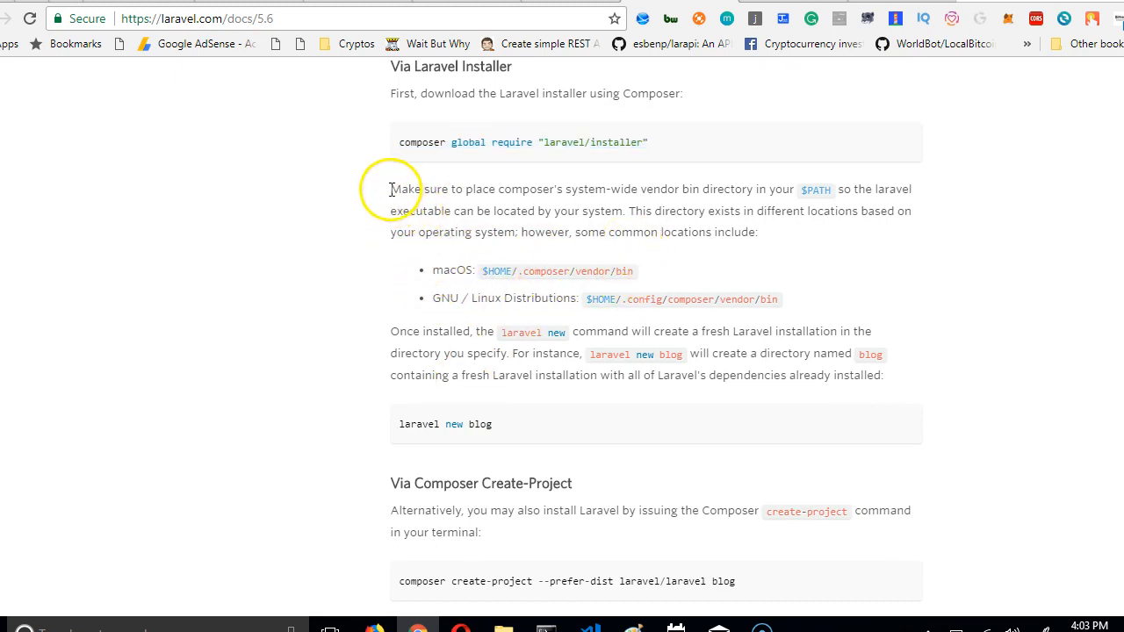
pyautogui.moveTo(391, 190); pyautogui.dragTo(634, 376)
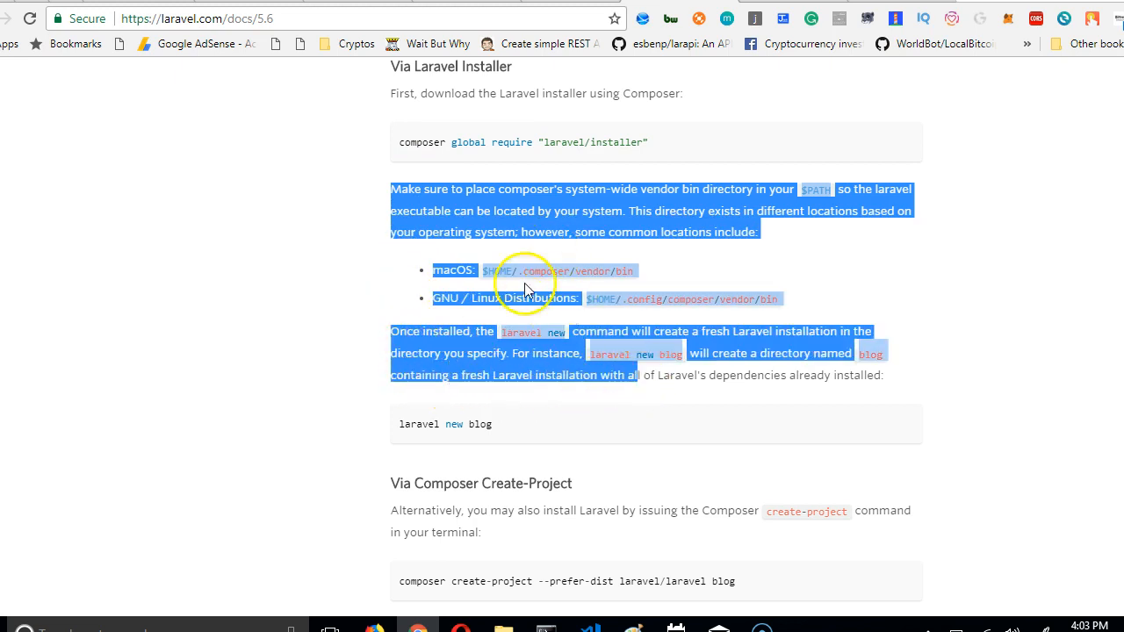
pyautogui.click(406, 302)
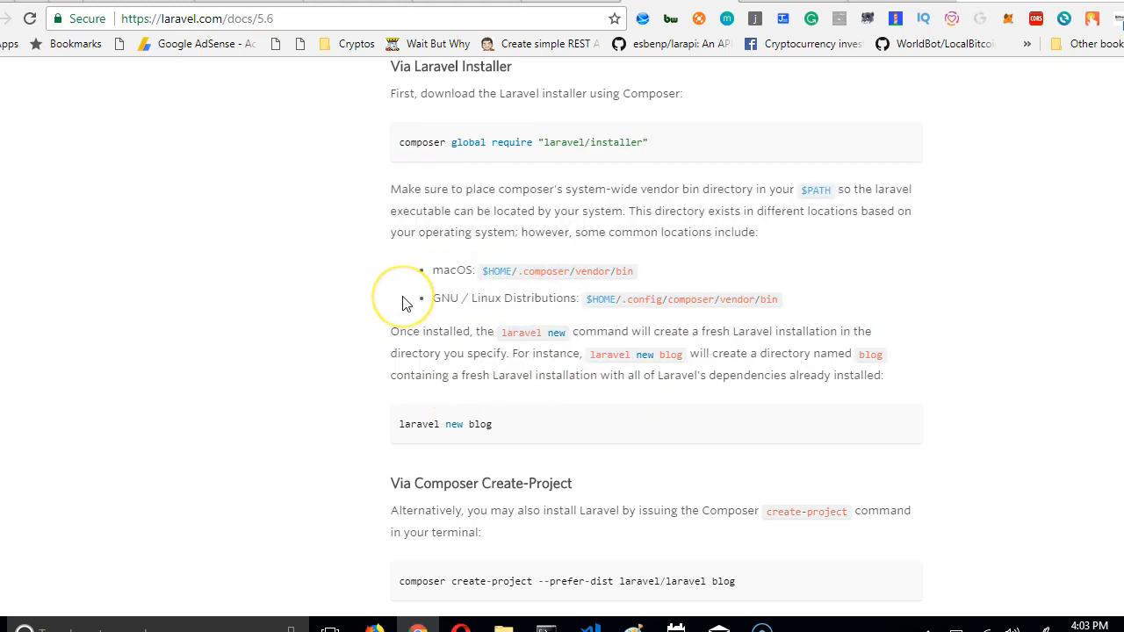
pyautogui.scroll(-3)
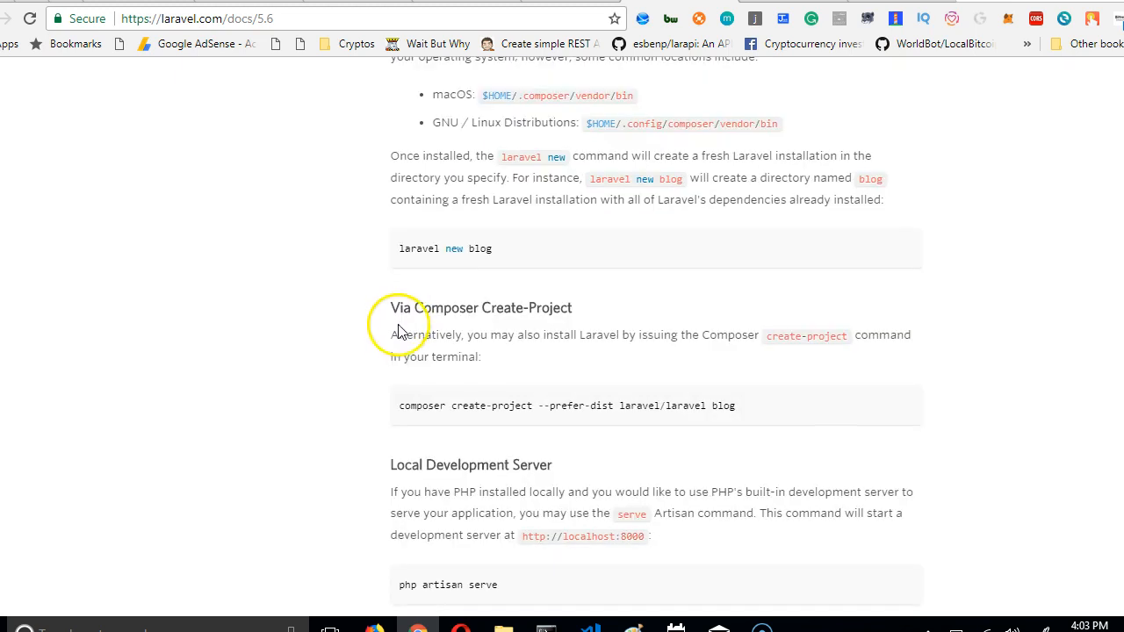
pyautogui.scroll(-3)
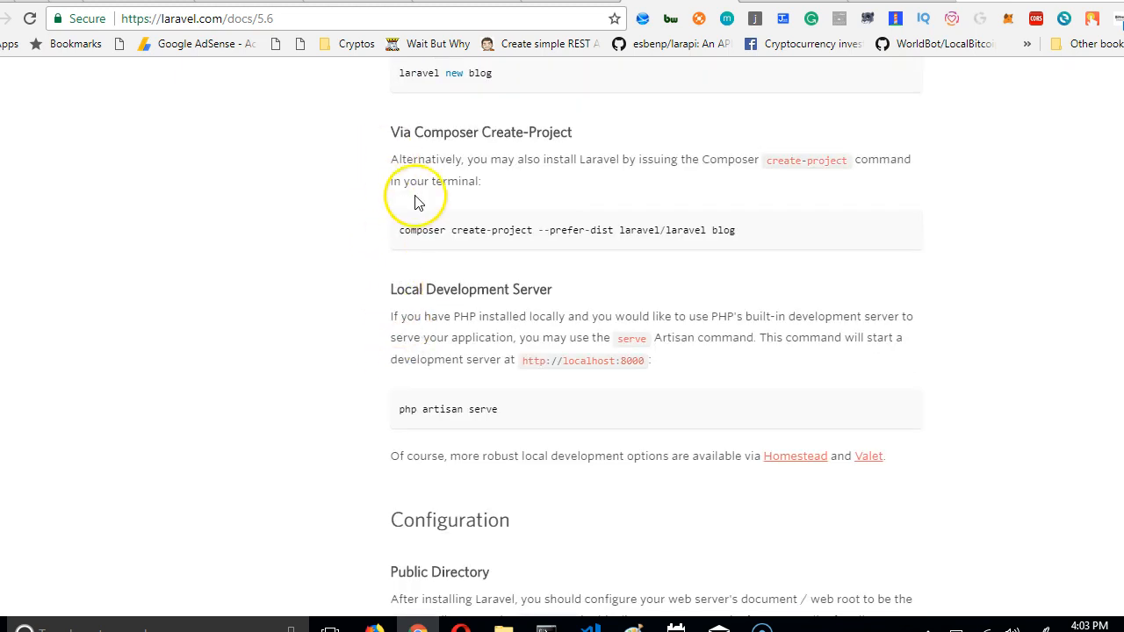
pyautogui.moveTo(757, 231)
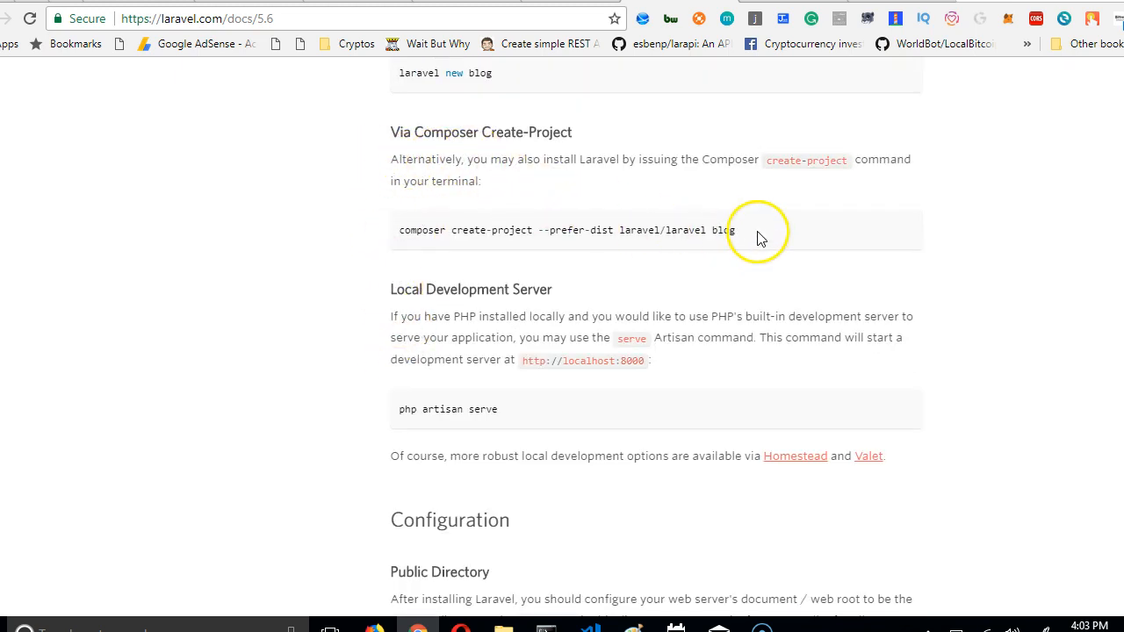
pyautogui.moveTo(454, 246)
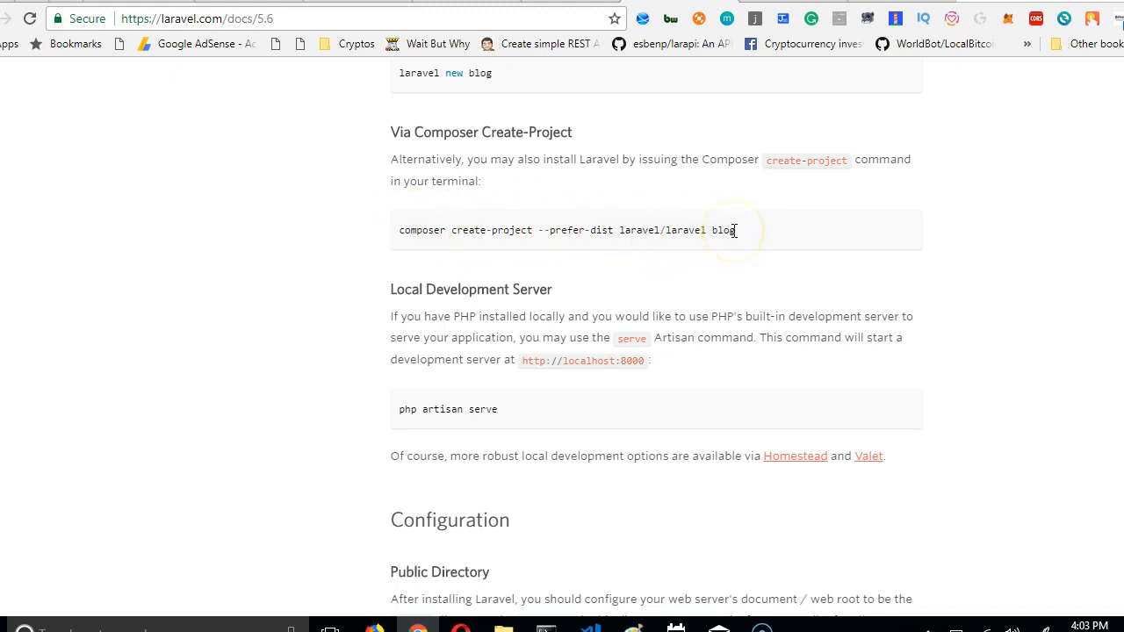
# - Select the full 'composer create-project --prefer-dist laravel/laravel blog' command line
pyautogui.tripleClick(566, 228)
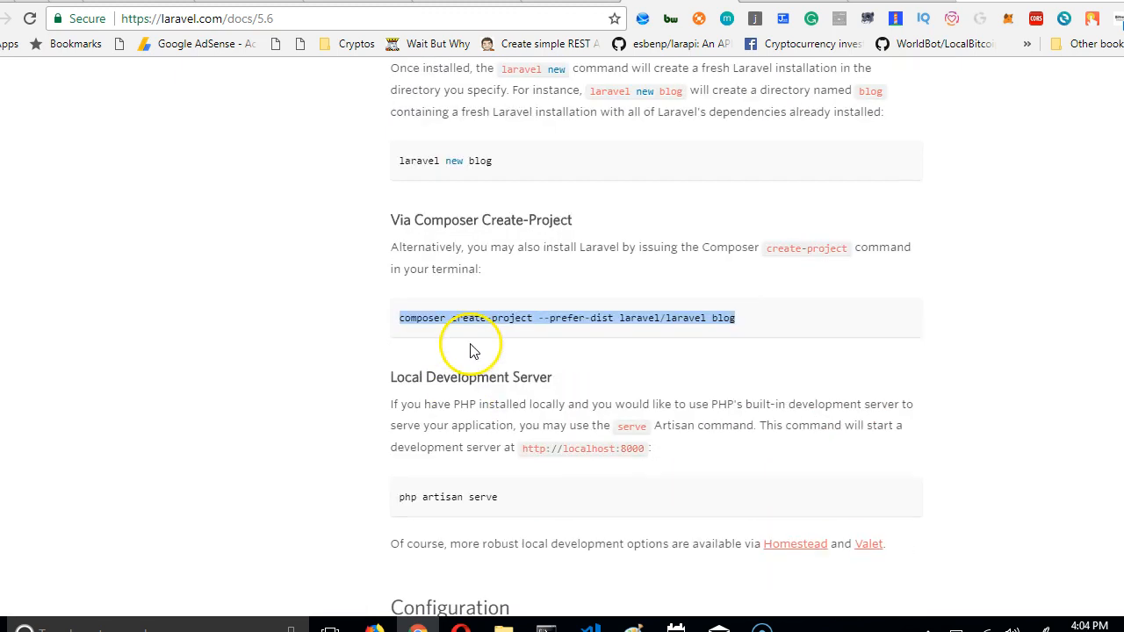
pyautogui.moveTo(544, 629)
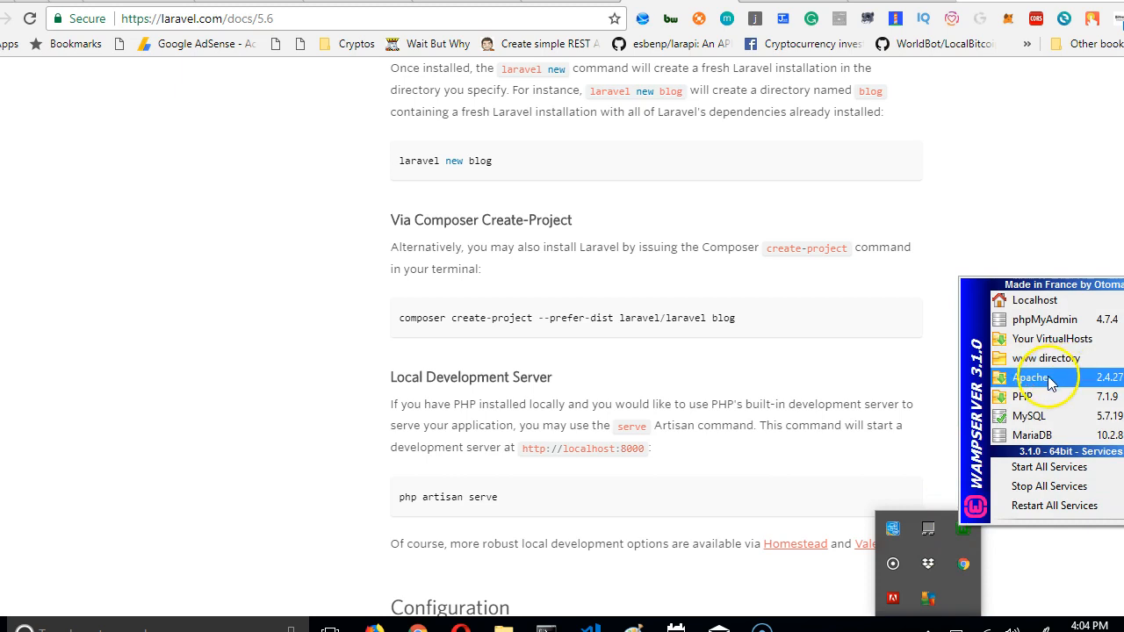
# - Open the wamp64 www folder from the WAMP tray menu and show its right-click context menu
pyautogui.click(1046, 358)
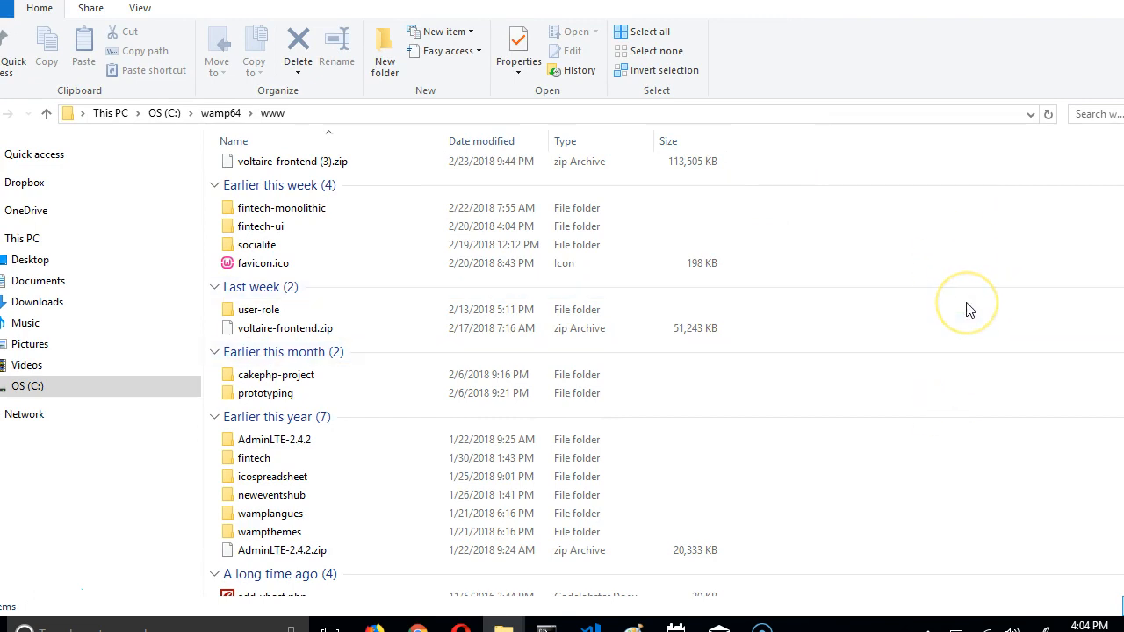
pyautogui.moveTo(970, 309)
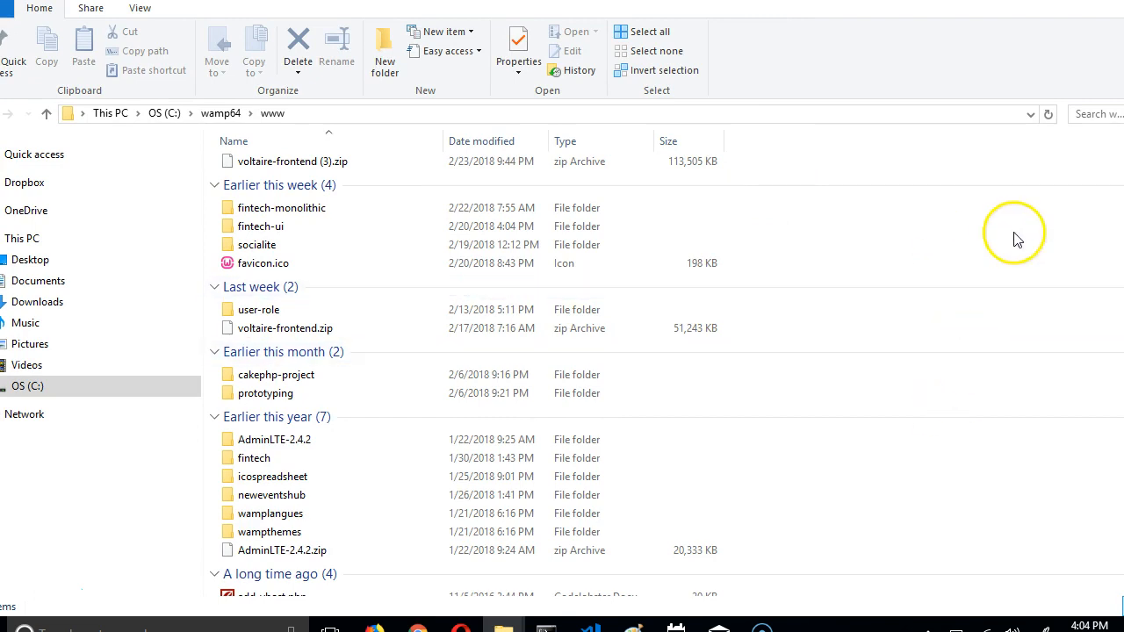
pyautogui.moveTo(1017, 237)
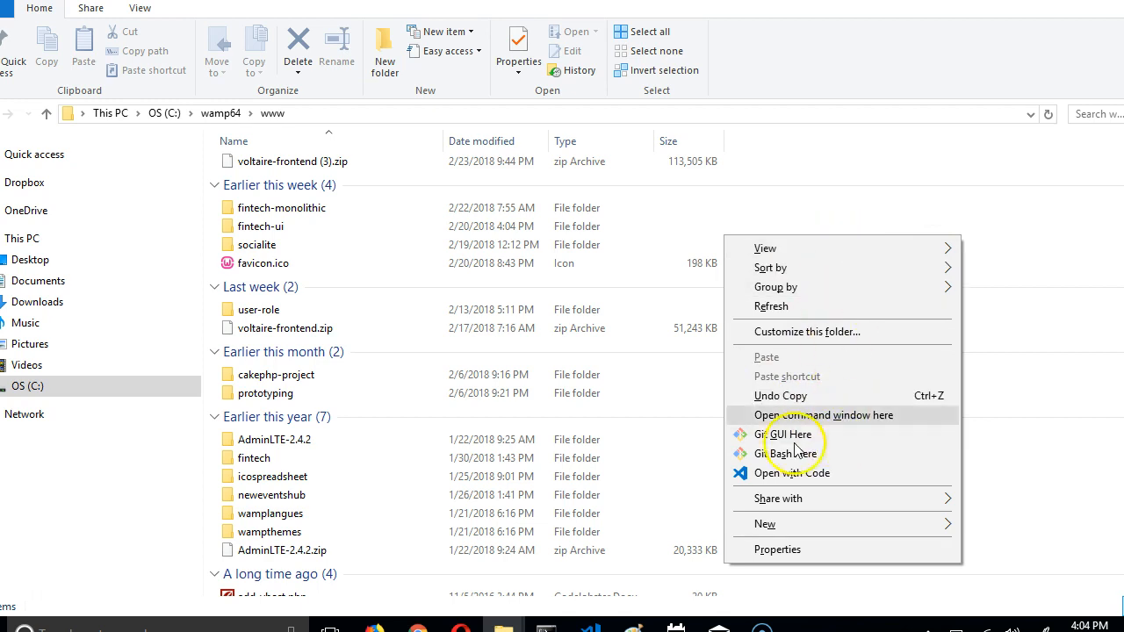
pyautogui.moveTo(815, 417)
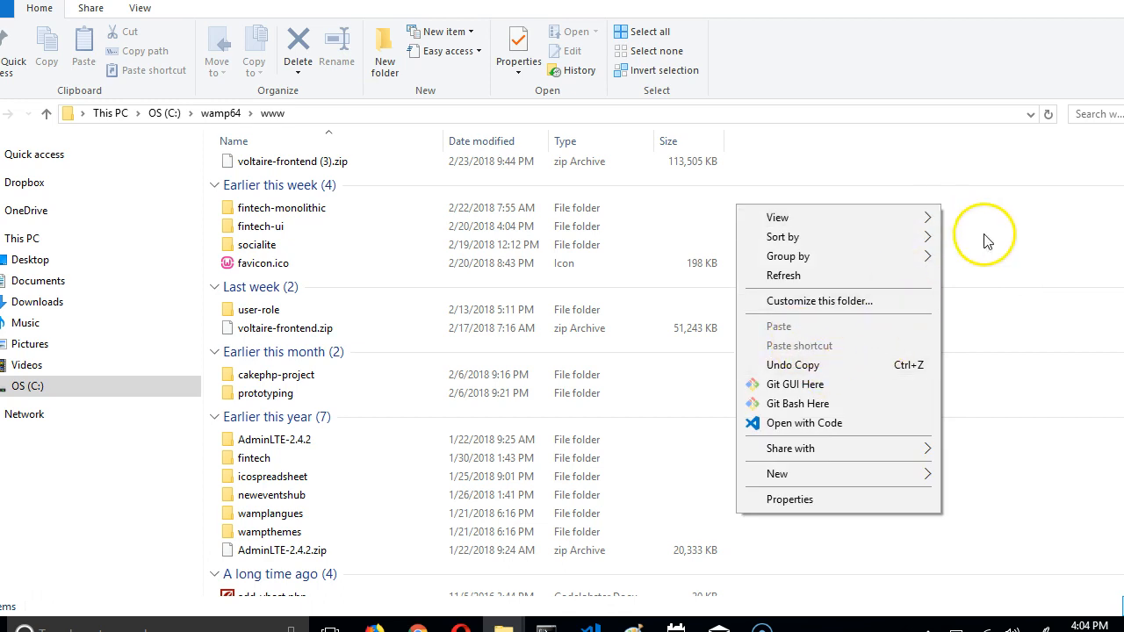
pyautogui.click(871, 218)
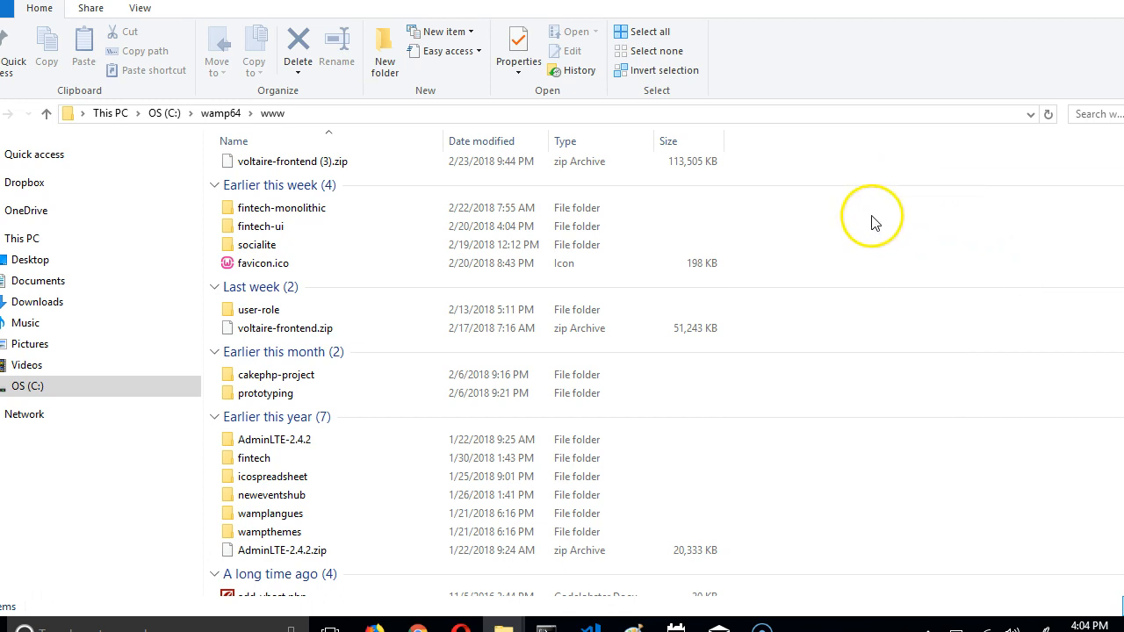
pyautogui.rightClick(872, 217)
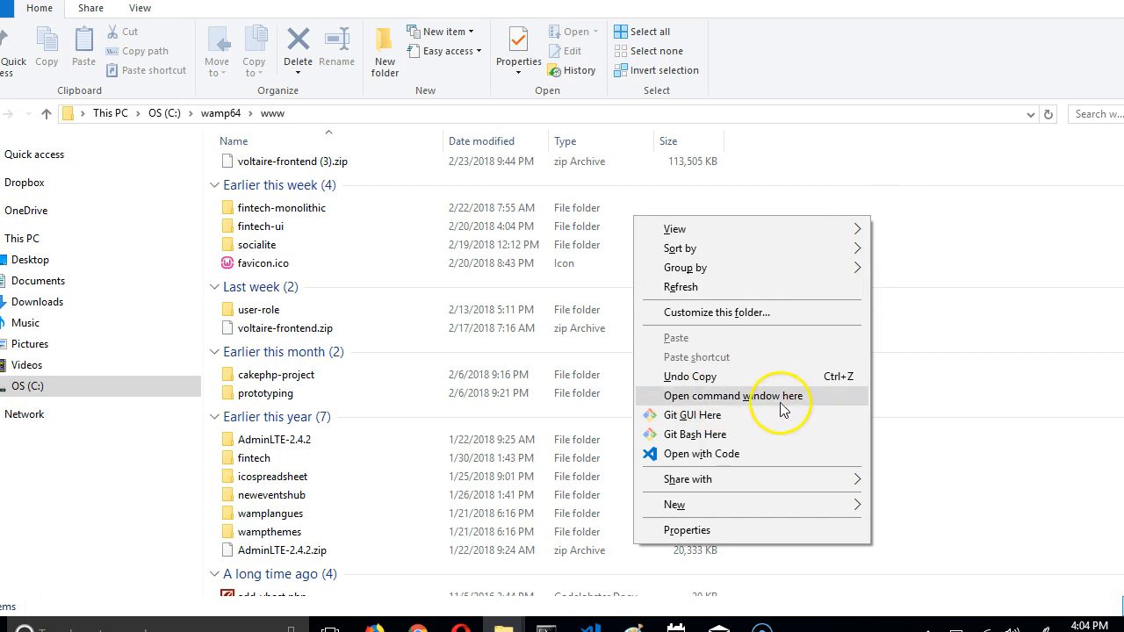
pyautogui.moveTo(782, 405)
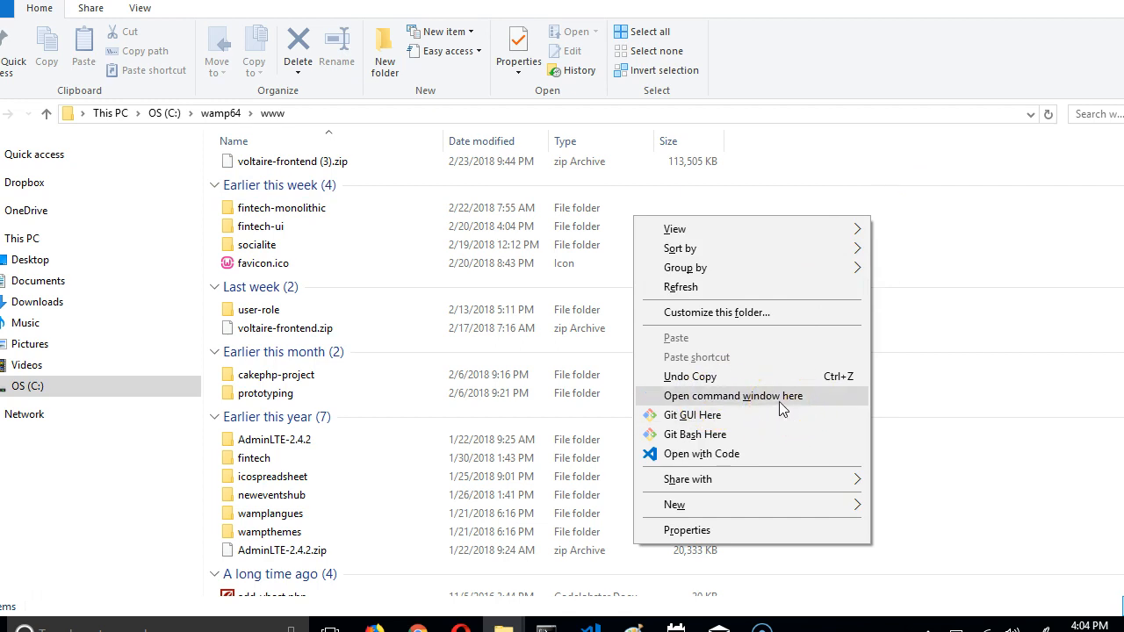
# - Open a Command Prompt in www and enter 'composer create-project --prefer-dist laravel/laravel blog'
pyautogui.click(732, 397)
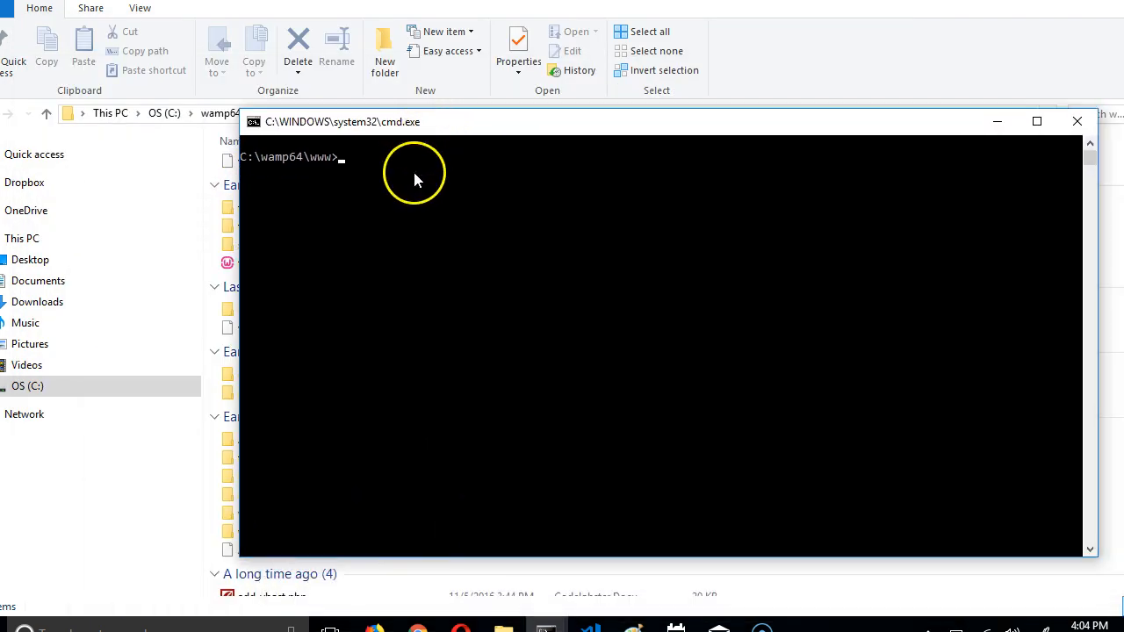
pyautogui.moveTo(390, 172)
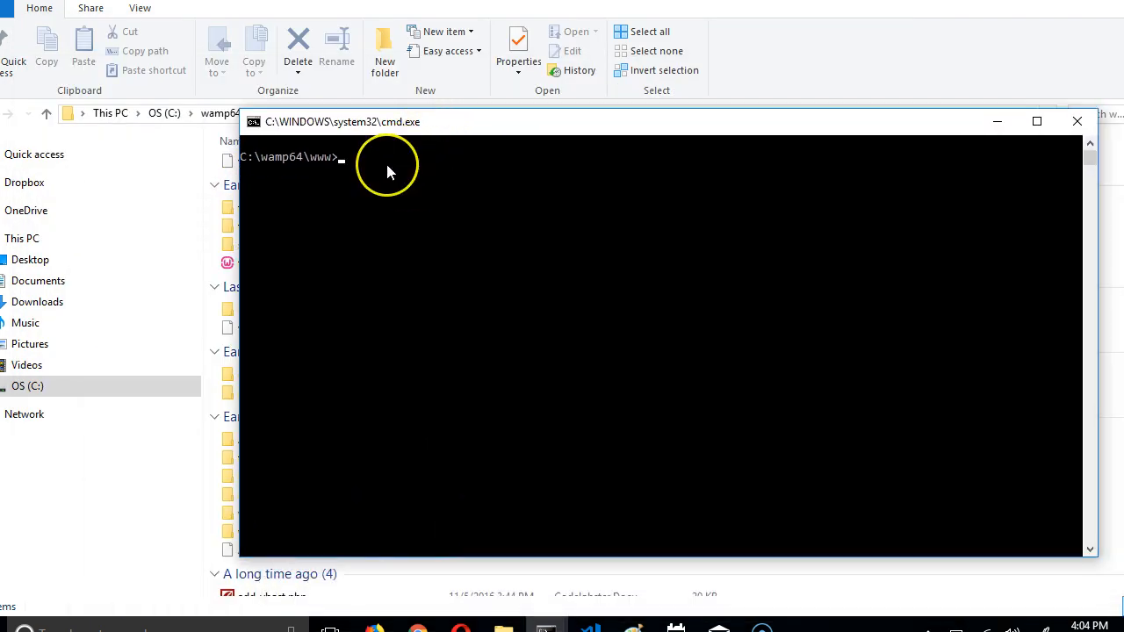
pyautogui.moveTo(390, 172)
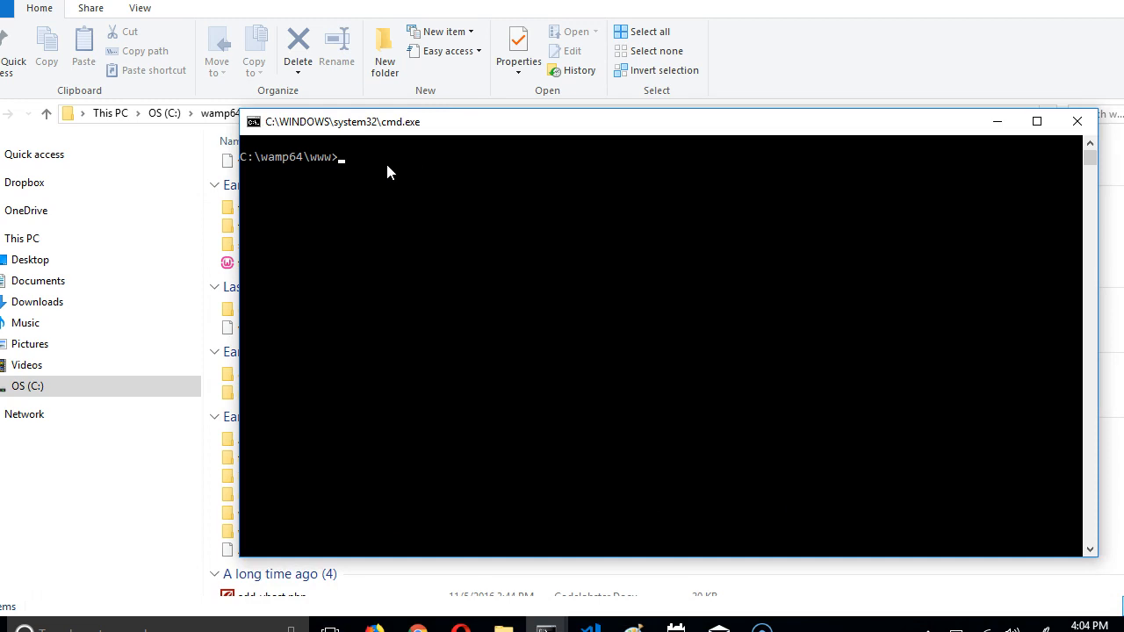
pyautogui.write('composer create-project --prefer-dist laravel/laravel blog')
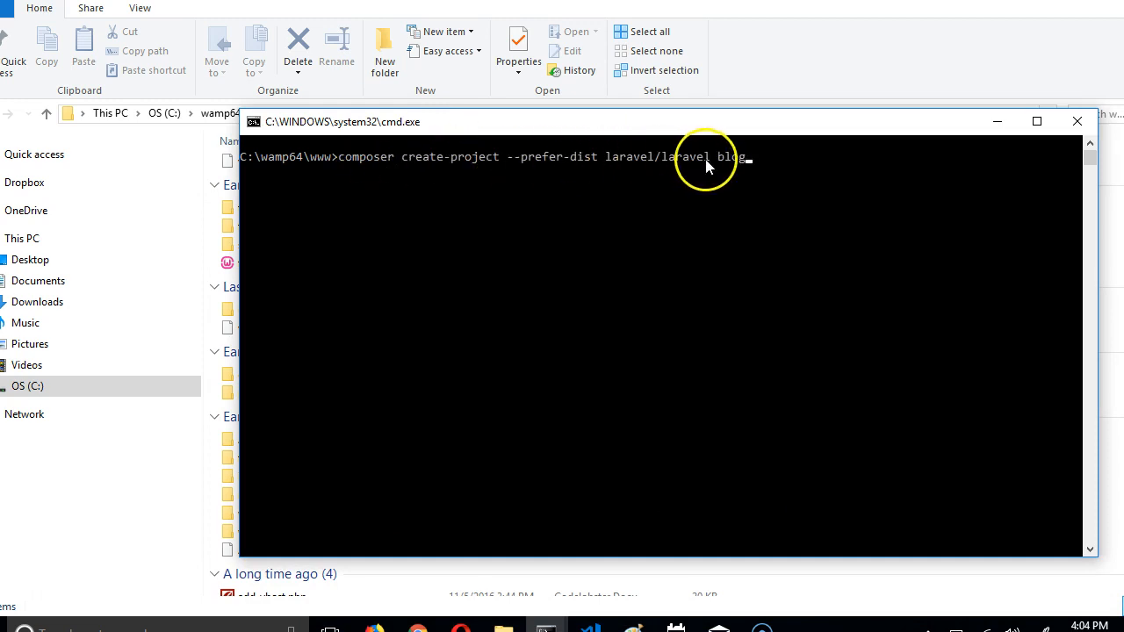
pyautogui.moveTo(728, 175)
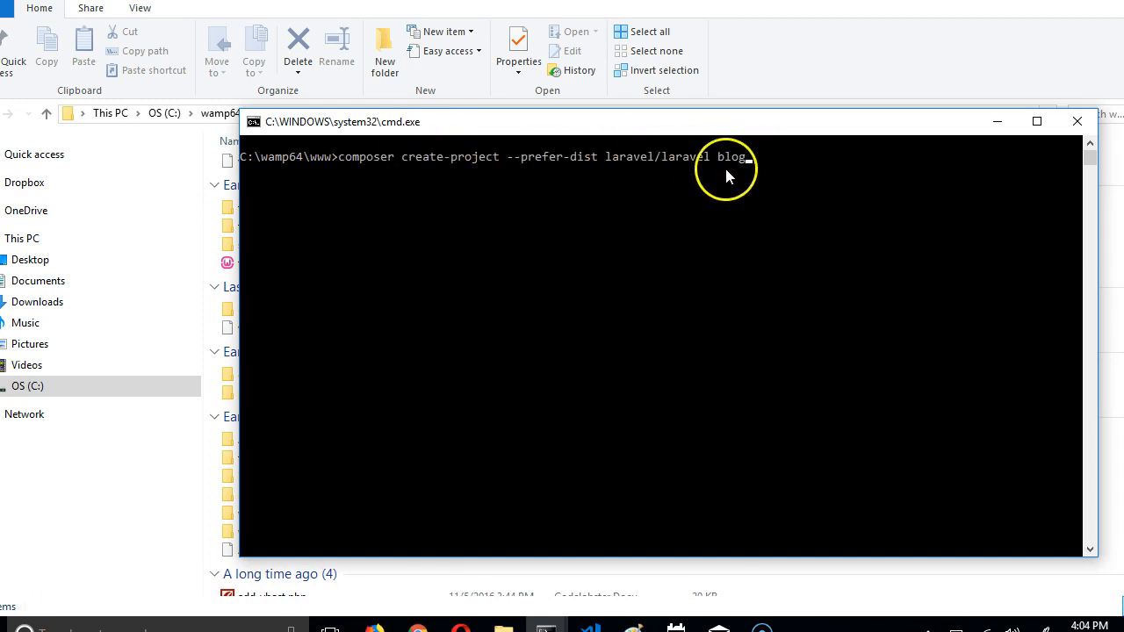
pyautogui.moveTo(742, 179)
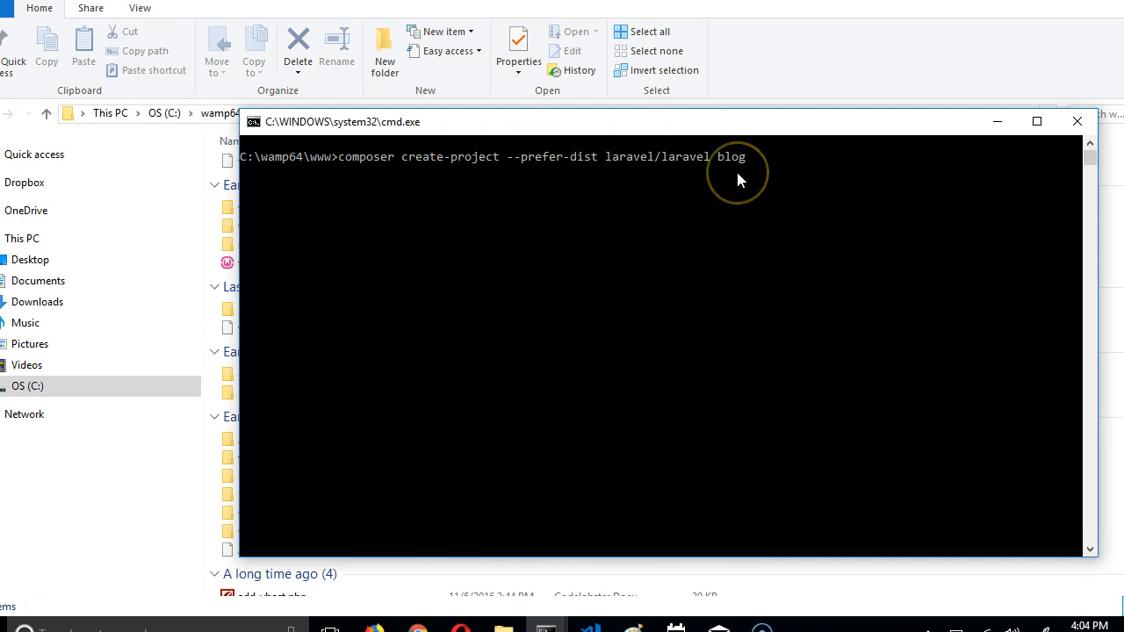
pyautogui.moveTo(492, 130)
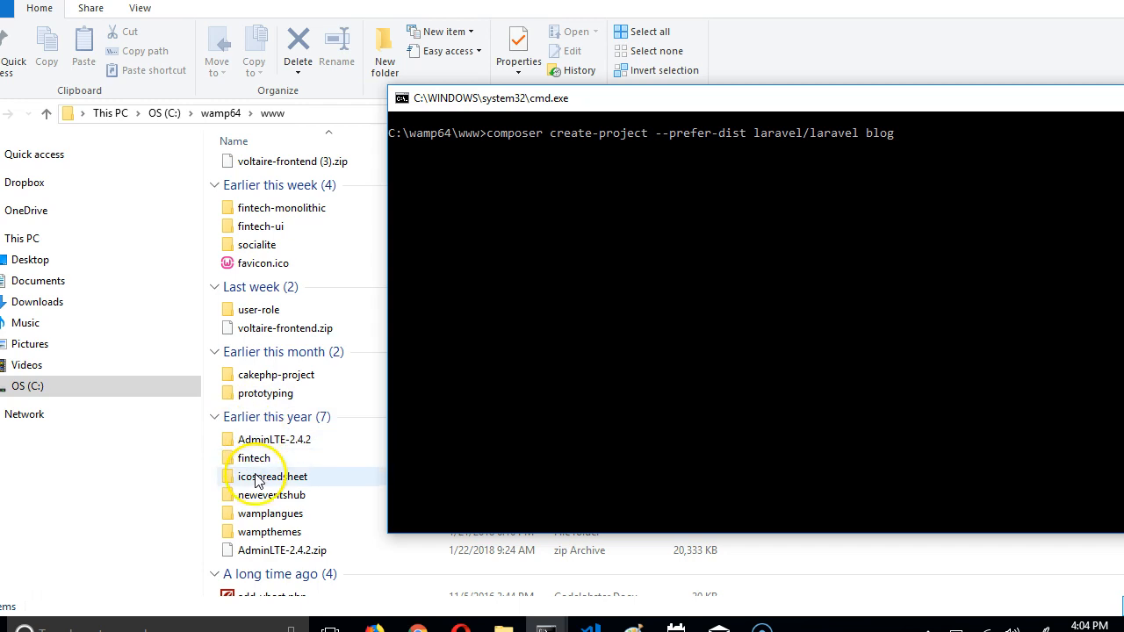
pyautogui.moveTo(634, 91)
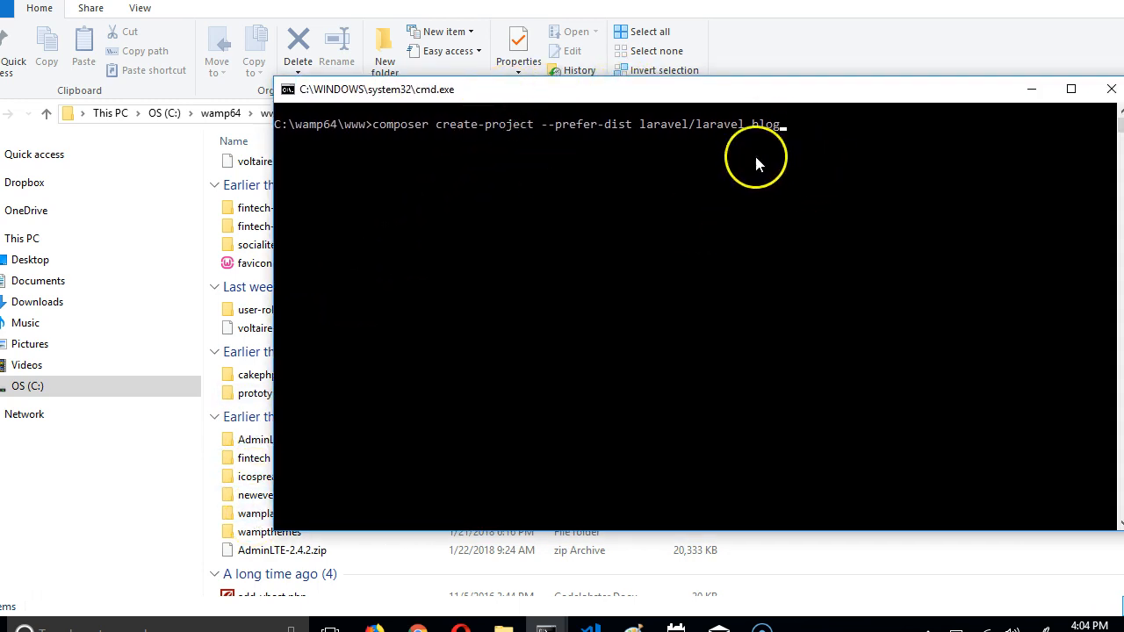
# - Replace the placeholder project name 'blog' with 'voting-nomination-app'
pyautogui.press('BackSpace')
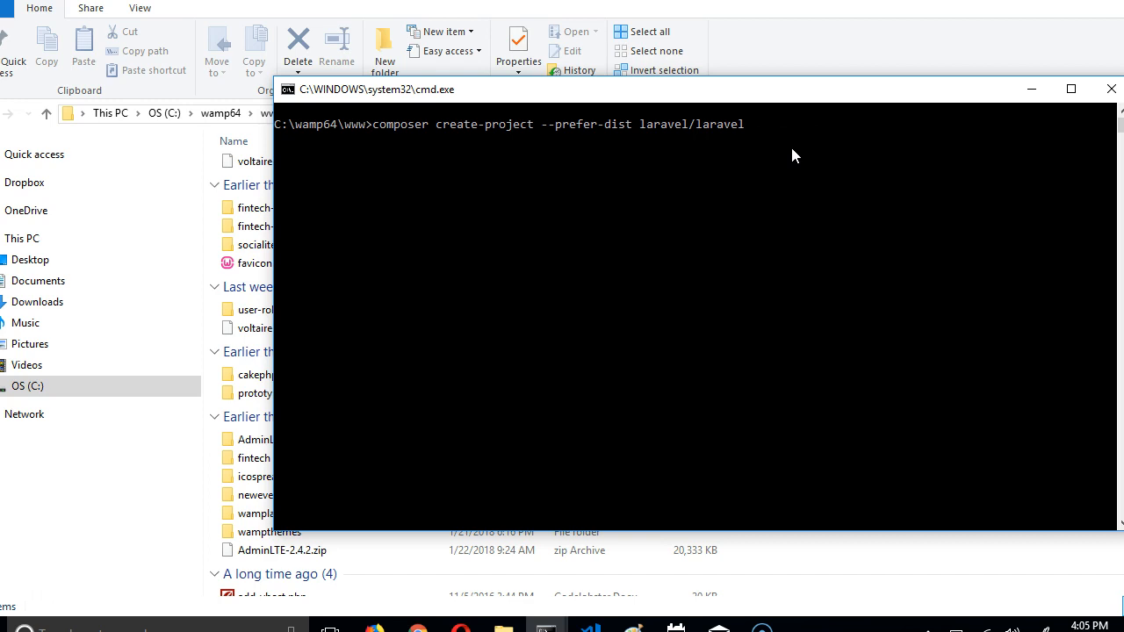
pyautogui.write('nom')
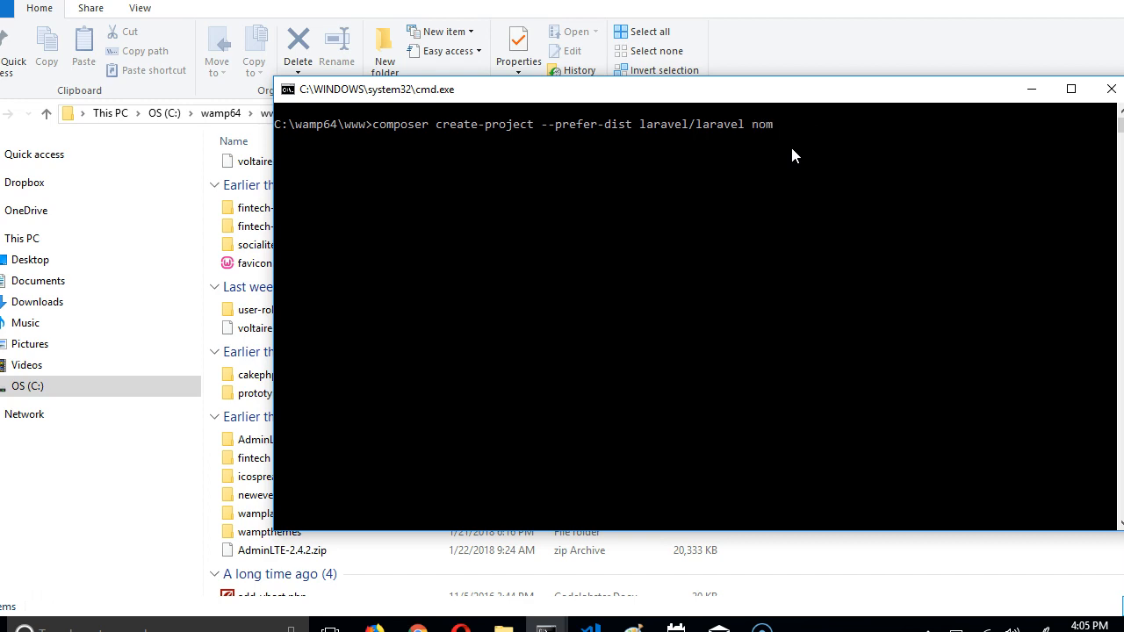
pyautogui.write('ination')
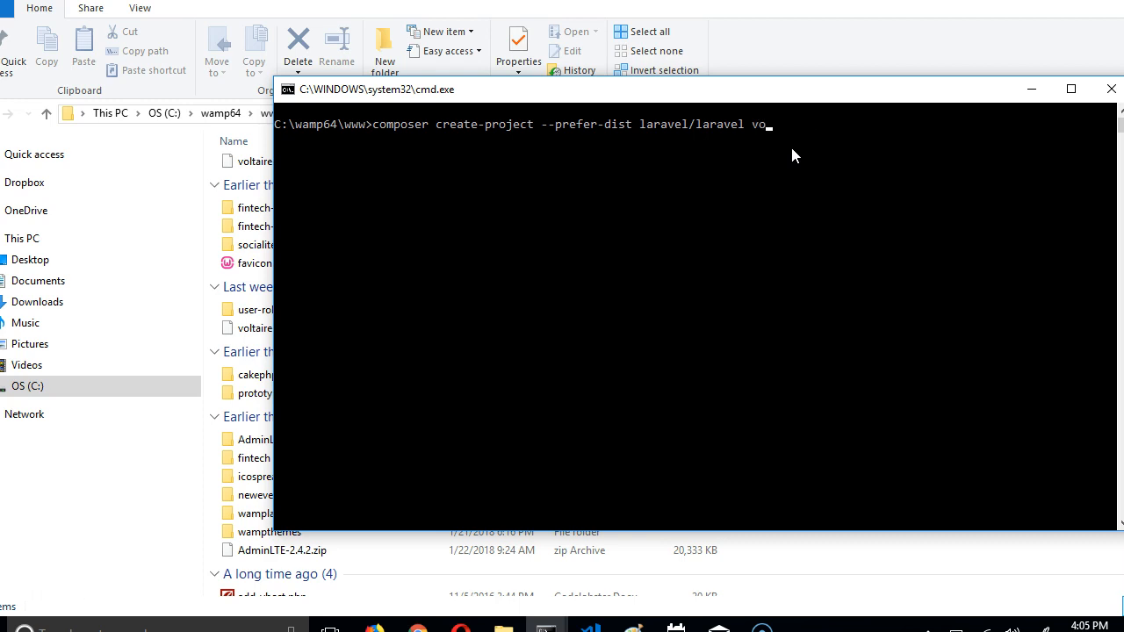
pyautogui.write('ting')
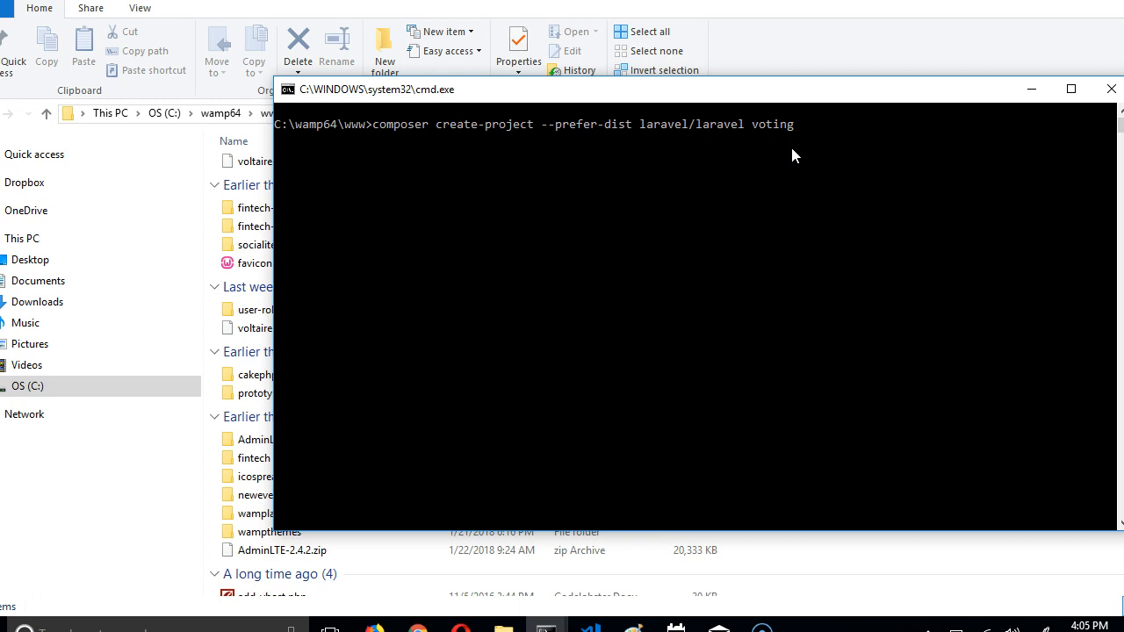
pyautogui.write('-nominat')
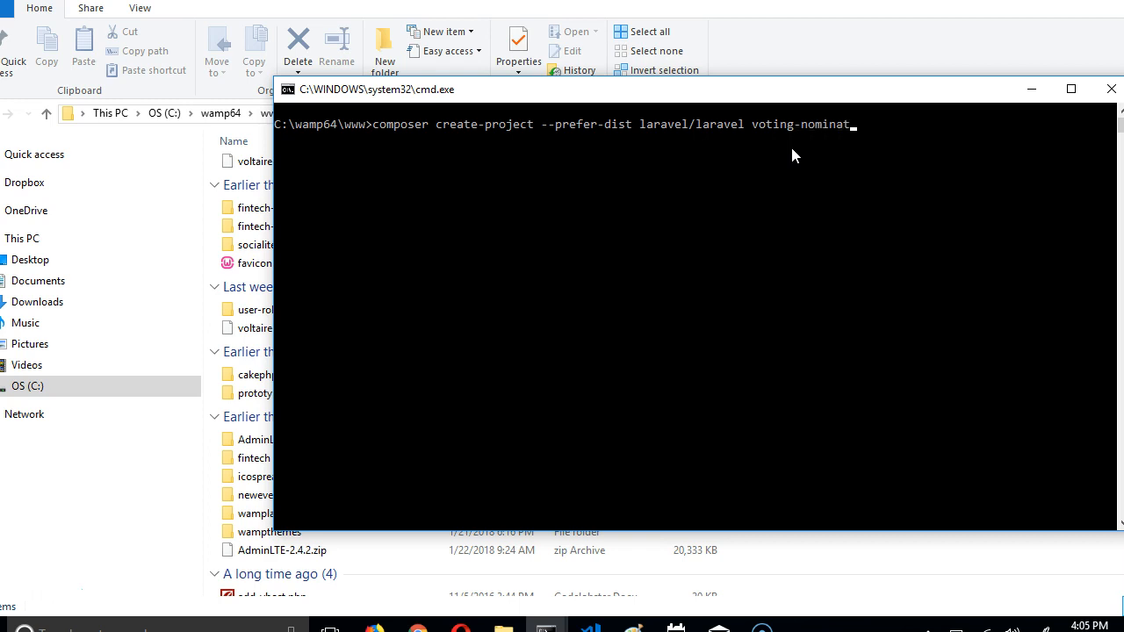
pyautogui.write('ion-app')
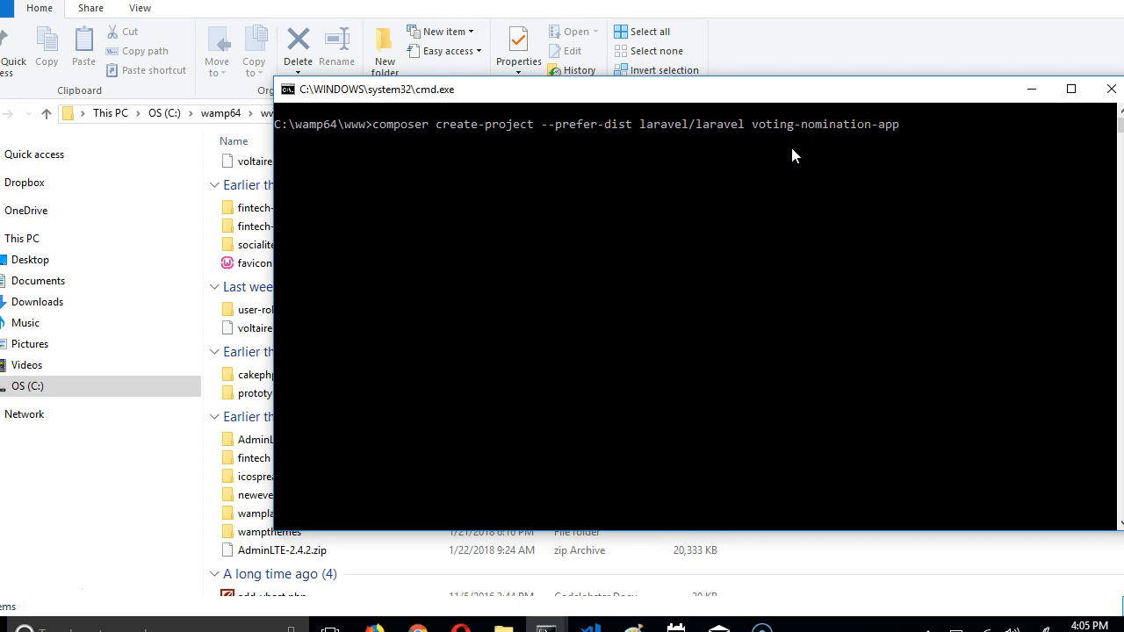
pyautogui.moveTo(707, 167)
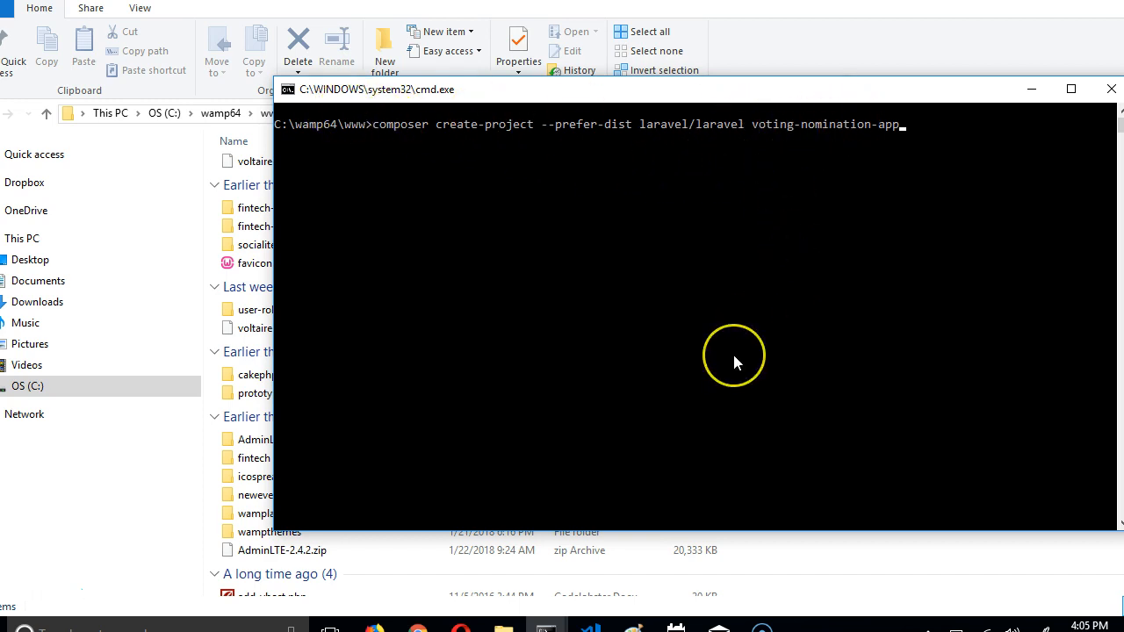
pyautogui.moveTo(752, 355)
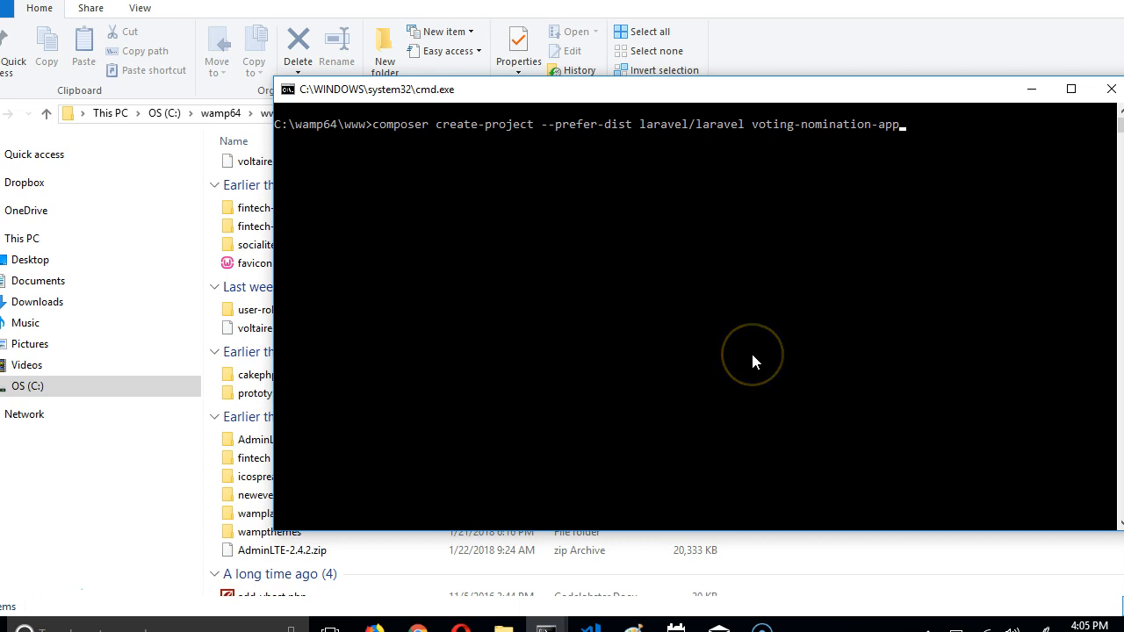
# - Run the composer create-project command for voting-nomination-app
pyautogui.press('Return')
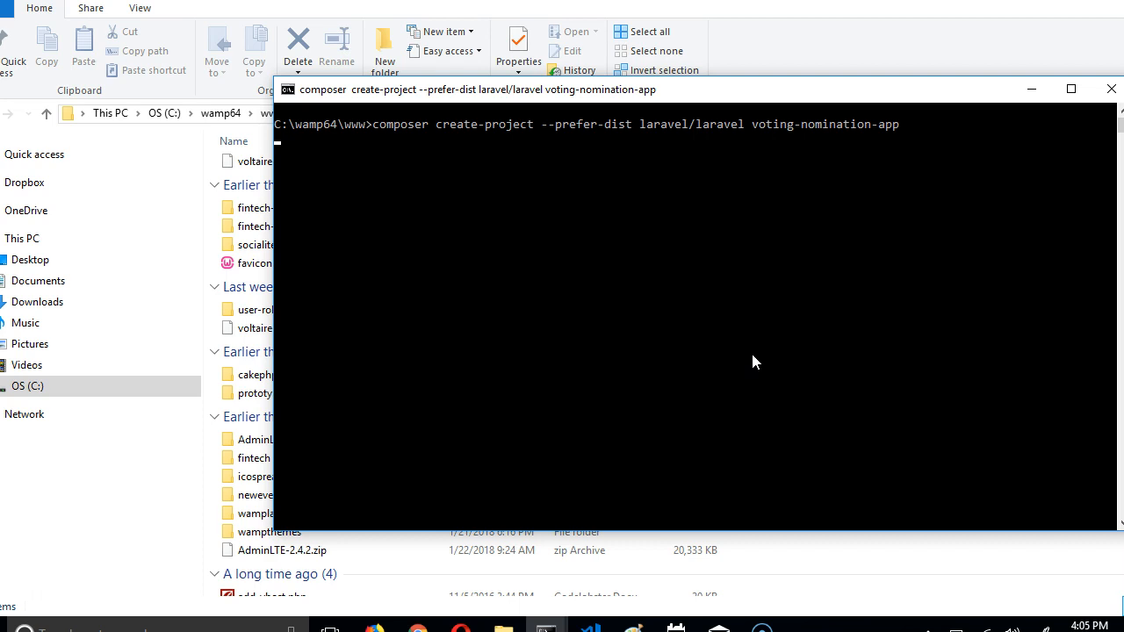
pyautogui.moveTo(957, 127)
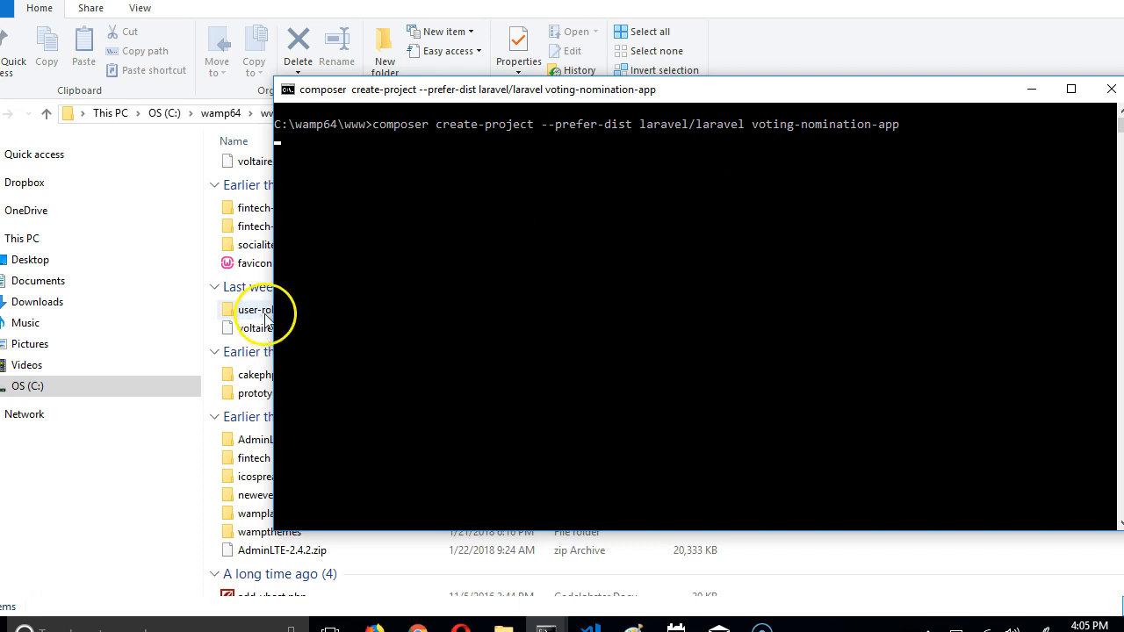
pyautogui.moveTo(448, 346)
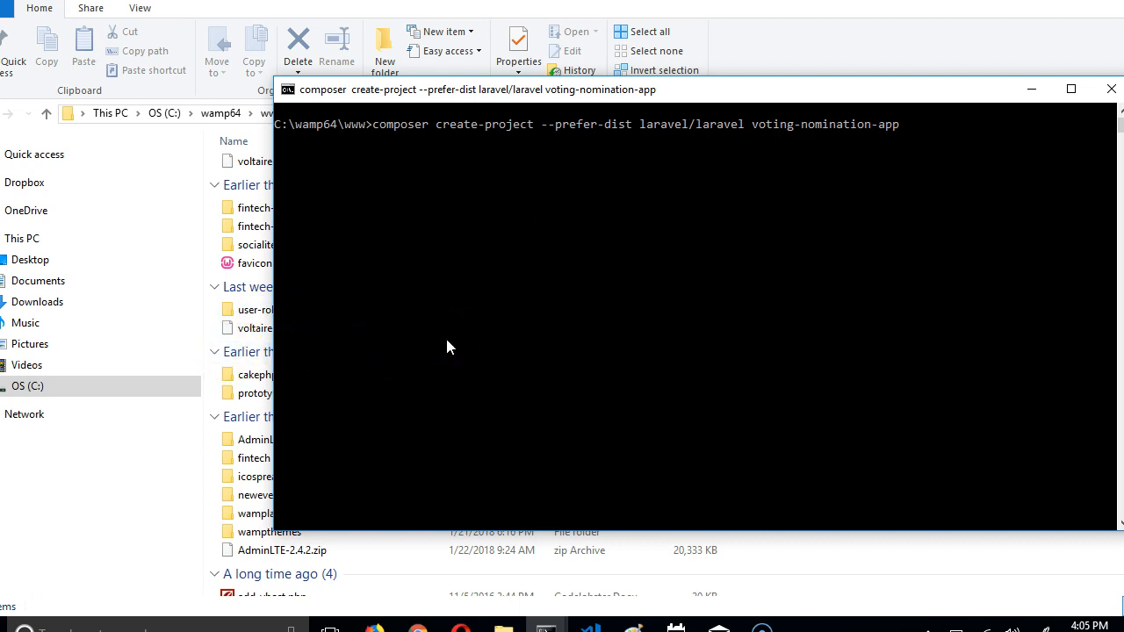
pyautogui.moveTo(367, 165)
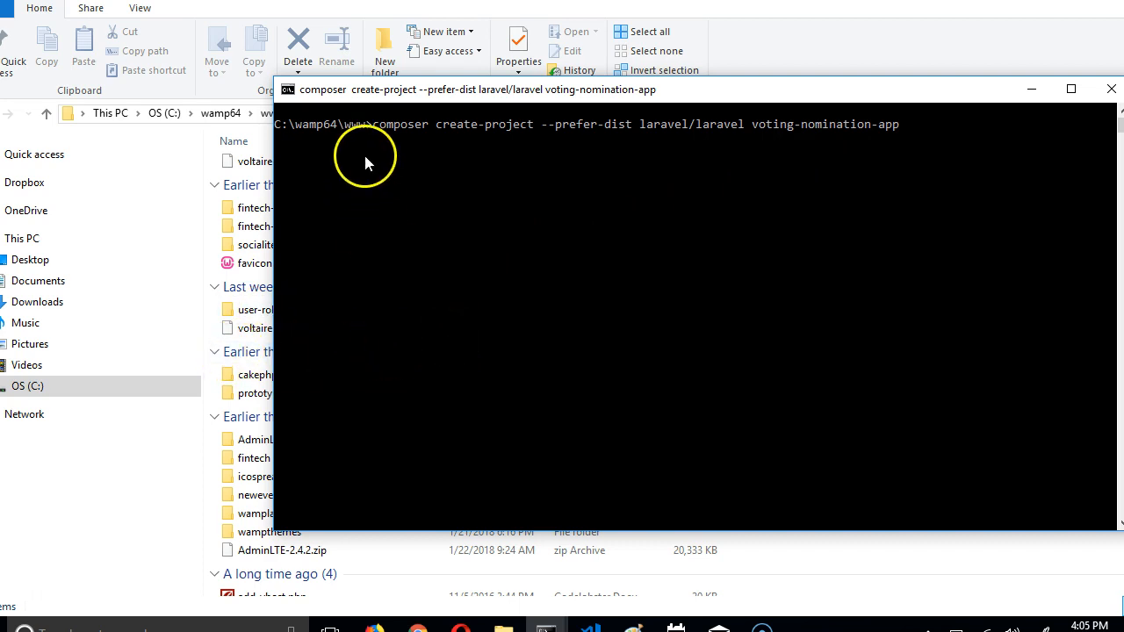
pyautogui.moveTo(49, 597)
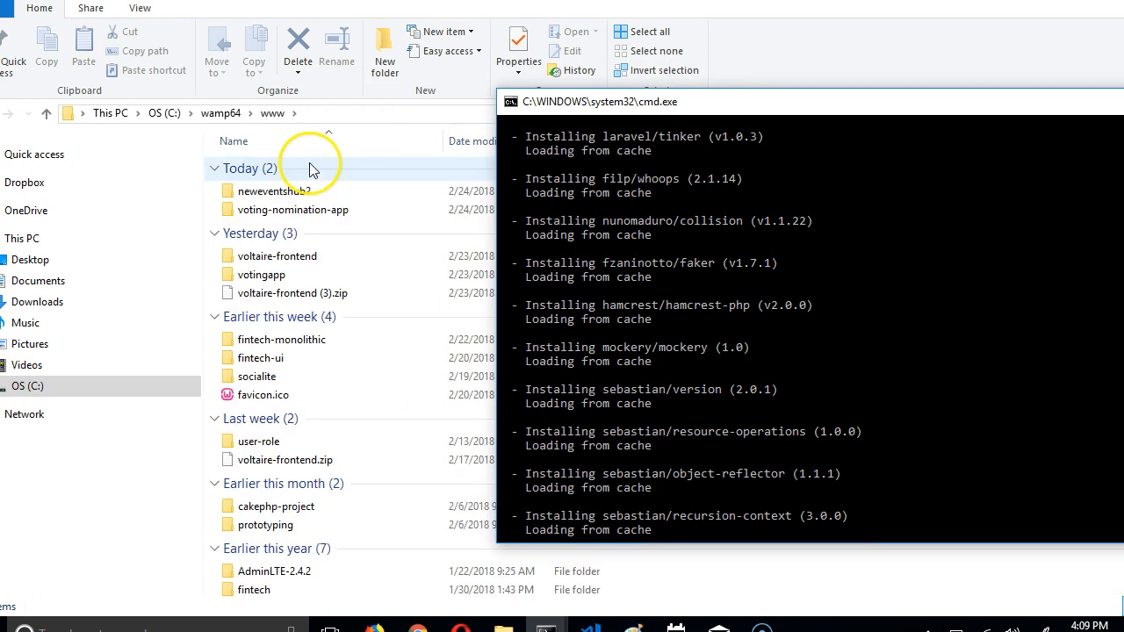
pyautogui.moveTo(794, 62)
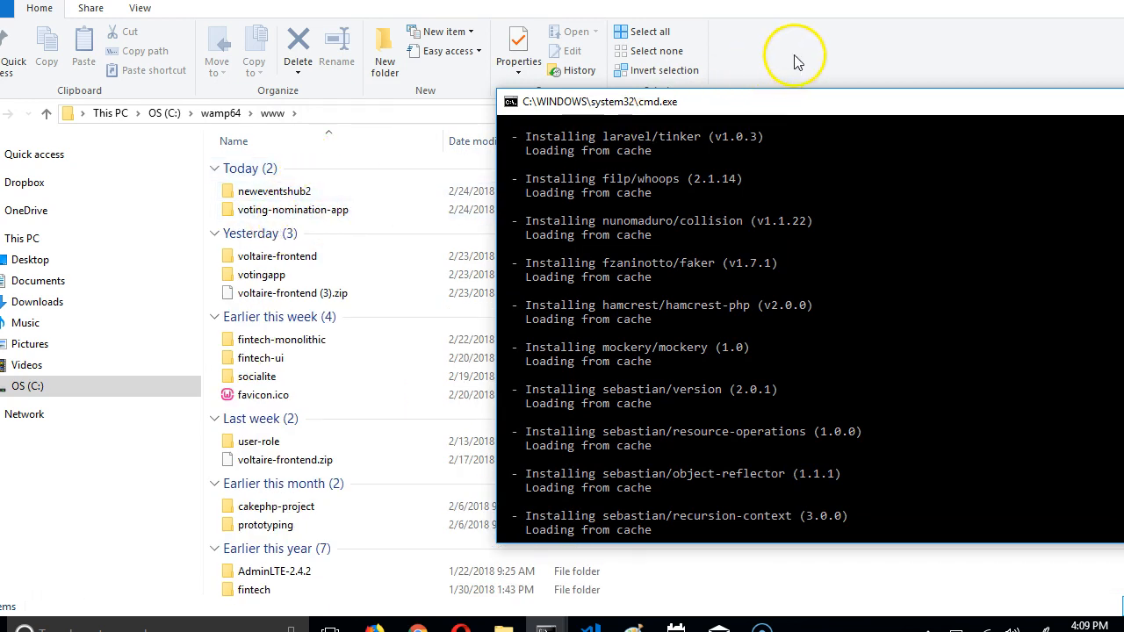
pyautogui.doubleClick(292, 209)
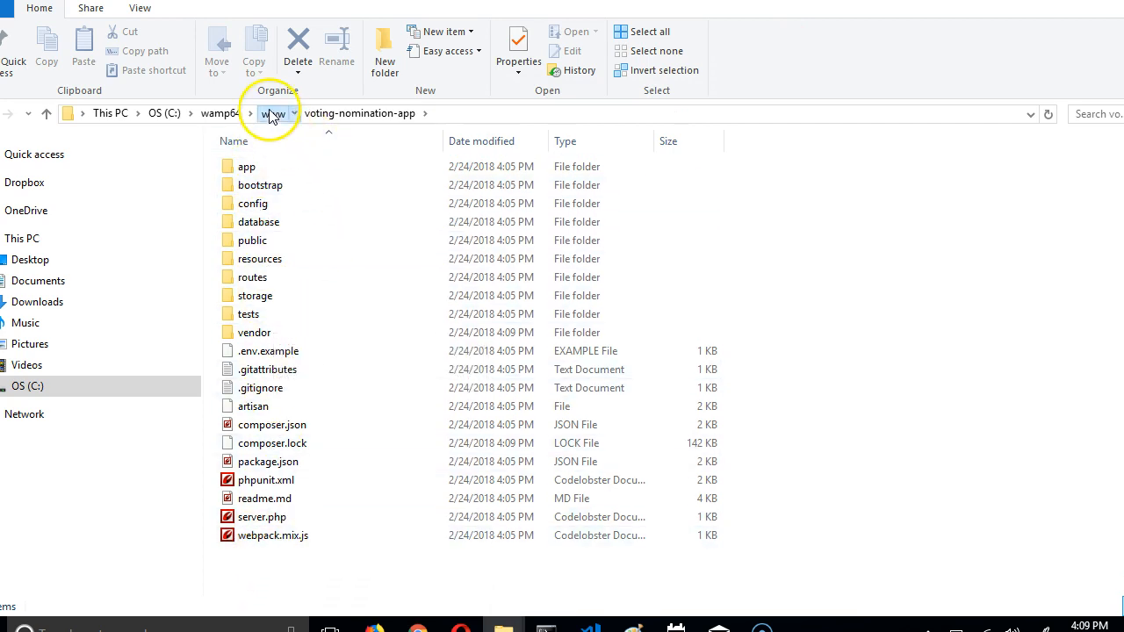
pyautogui.click(273, 113)
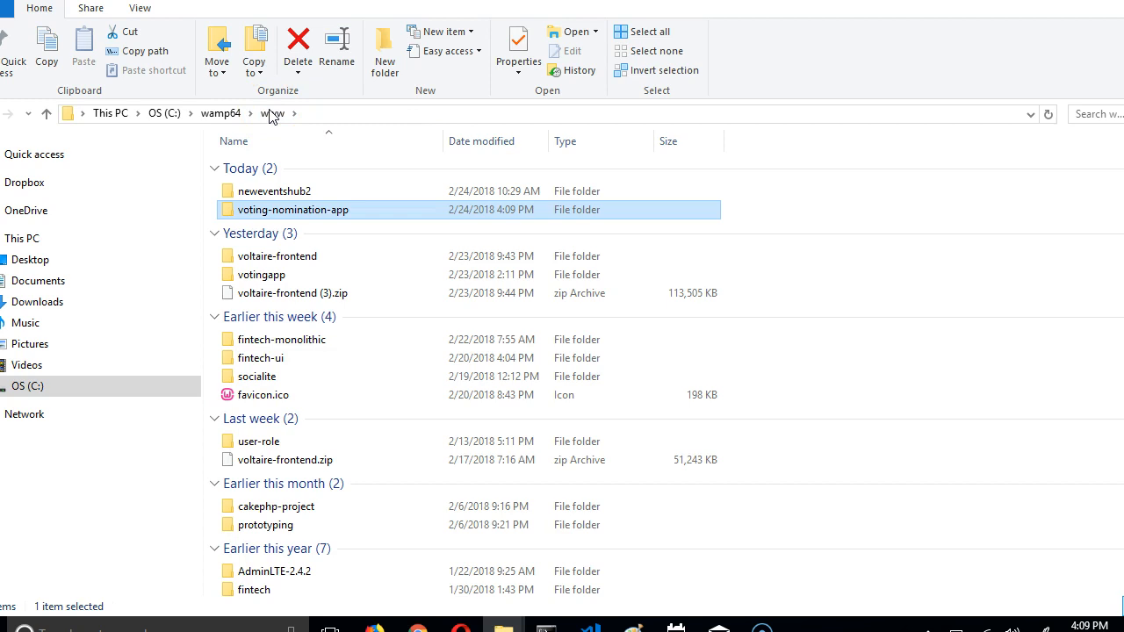